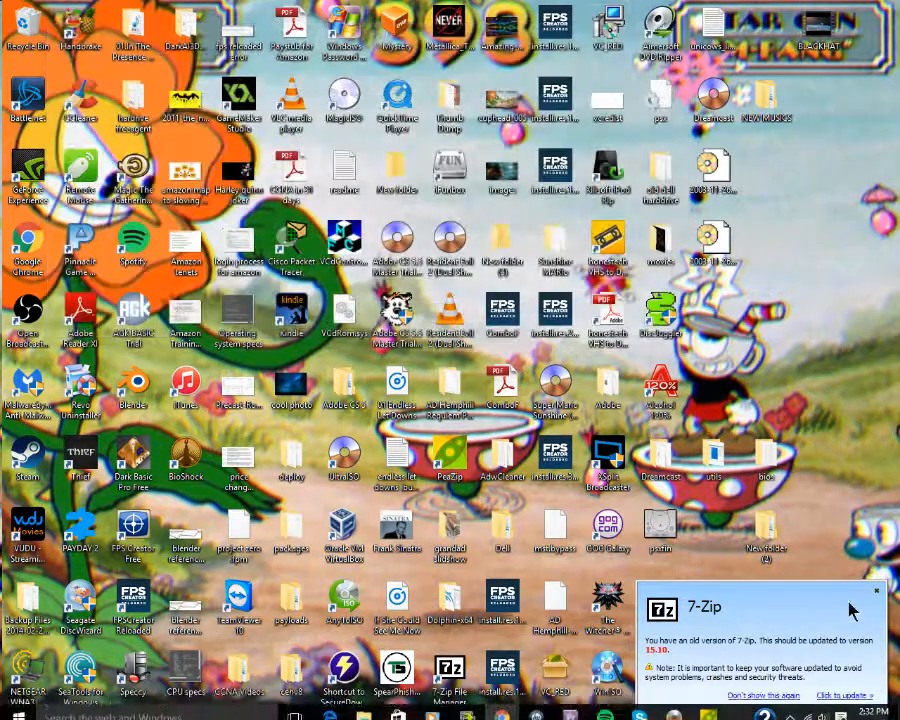
Dismiss the 7-Zip update notification on the desktop
left_click(876, 590)
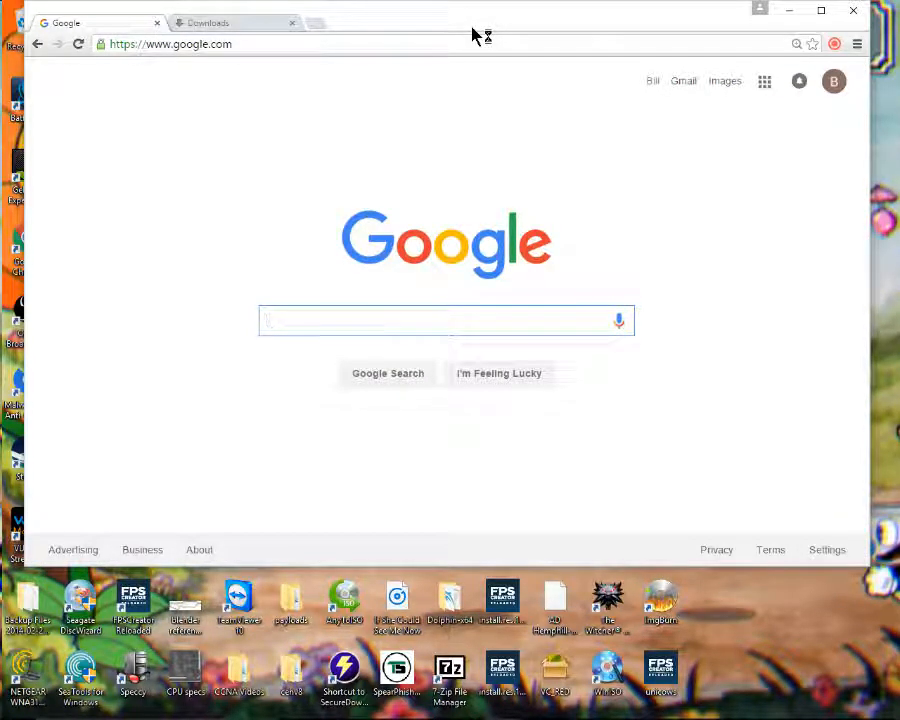
Search Google for 'cd-r', check the downloads list, then return to the results
left_click(445, 320)
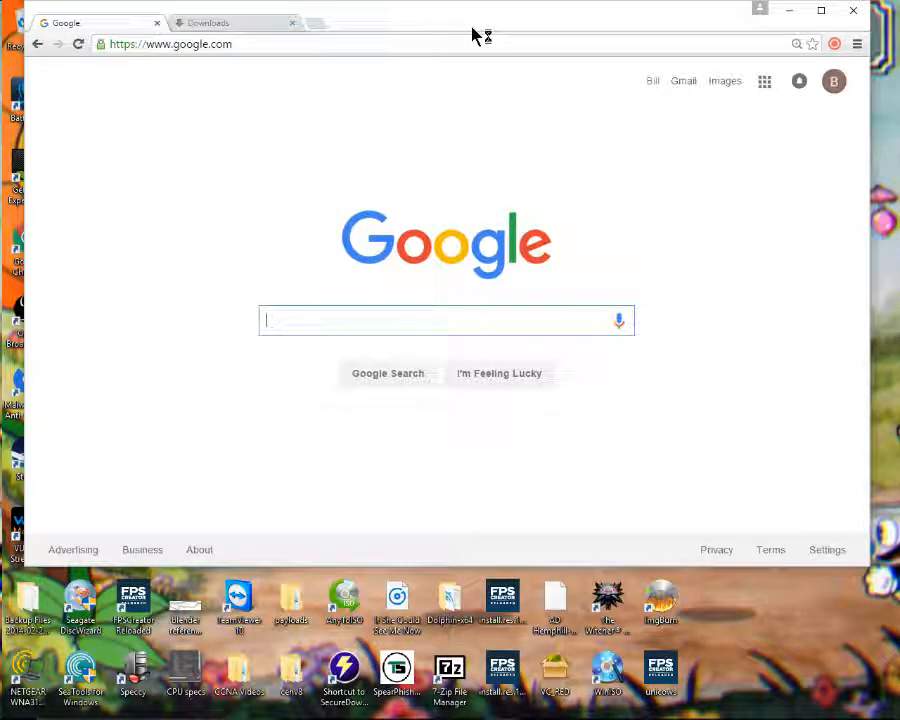
type("cd-r")
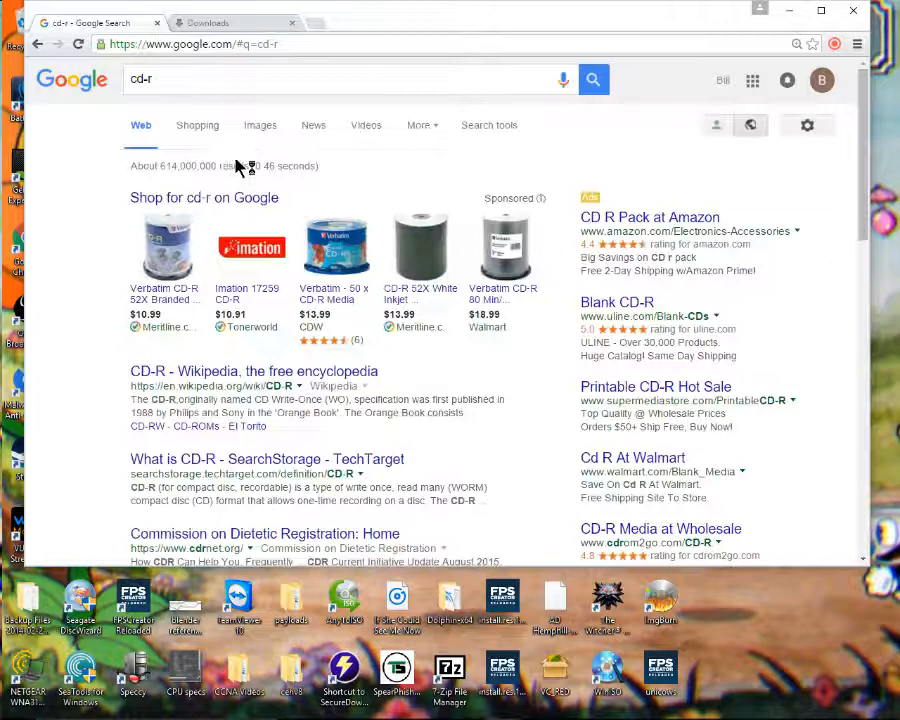
mouse_move(334, 295)
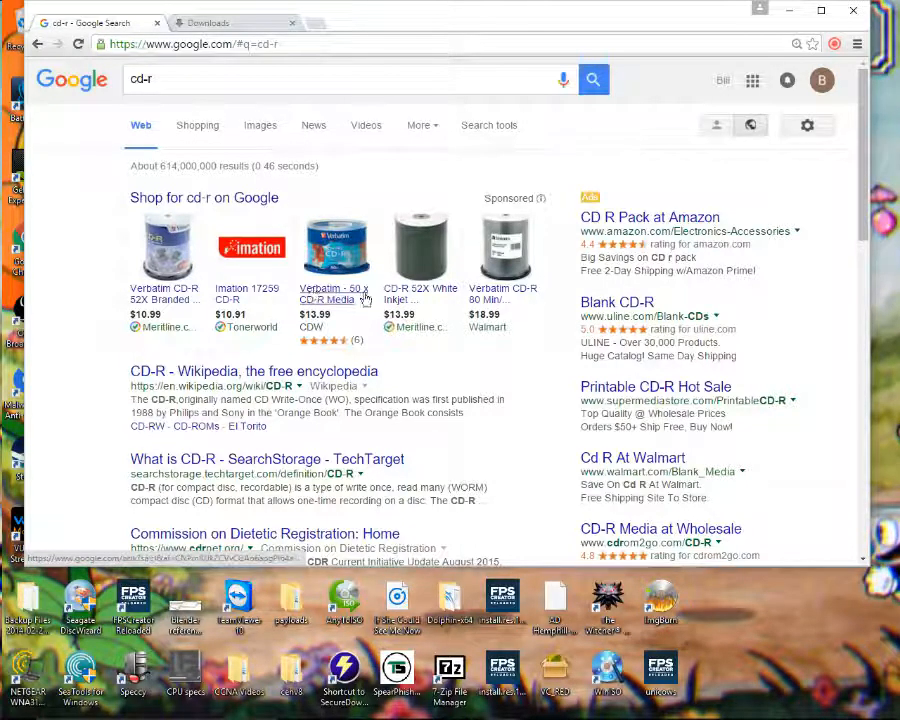
mouse_move(432, 445)
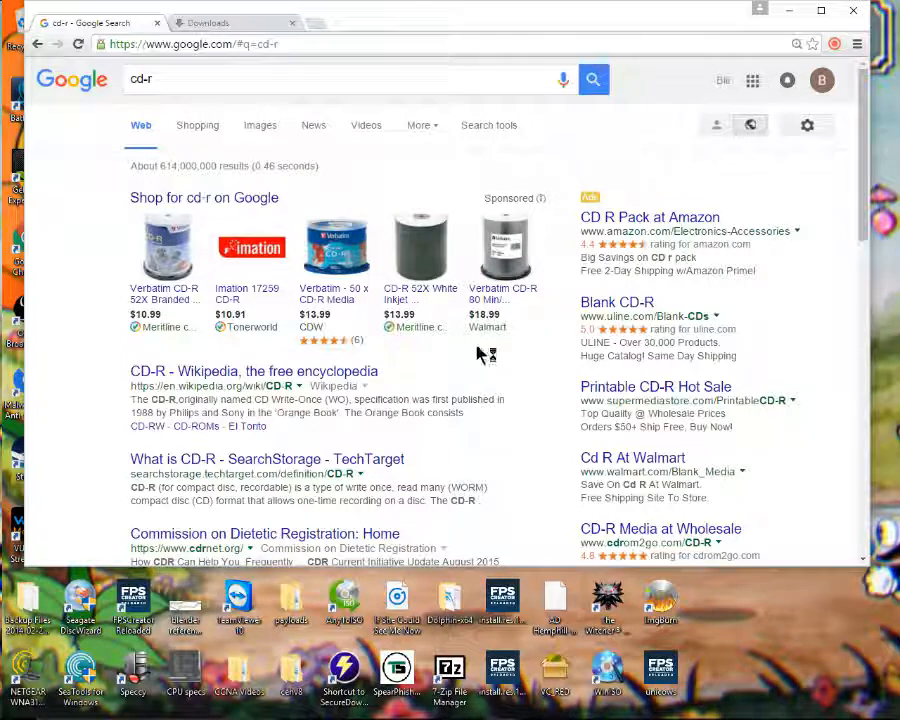
mouse_move(402, 350)
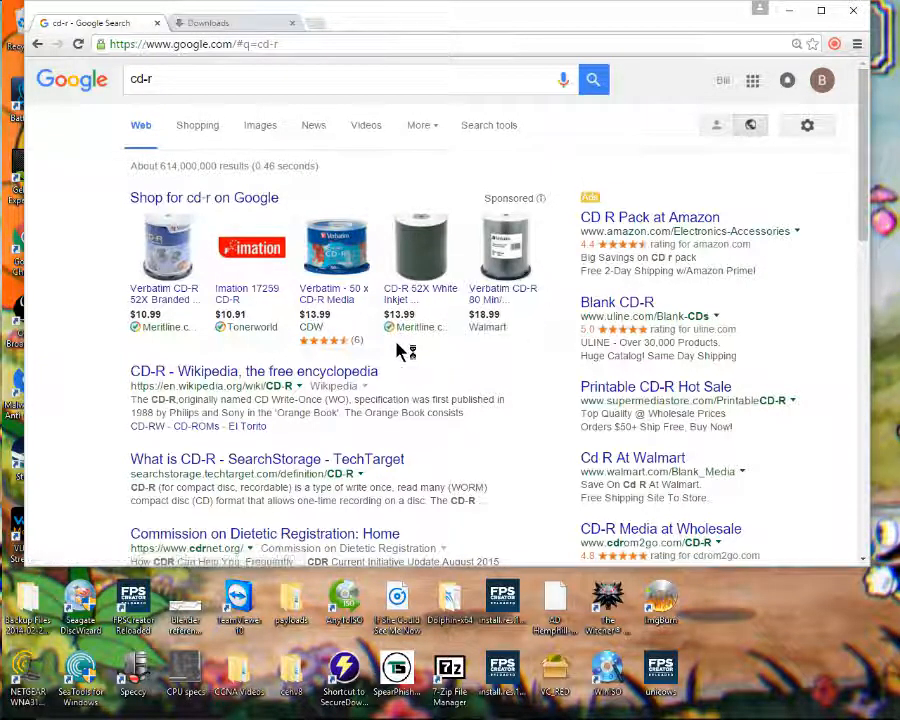
mouse_move(332, 477)
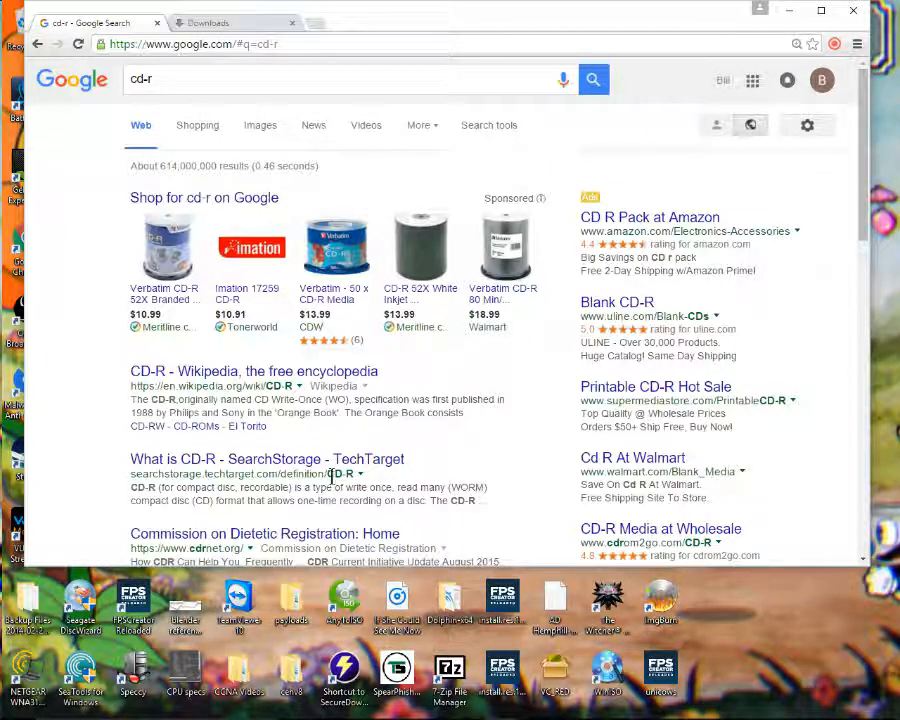
left_click(207, 22)
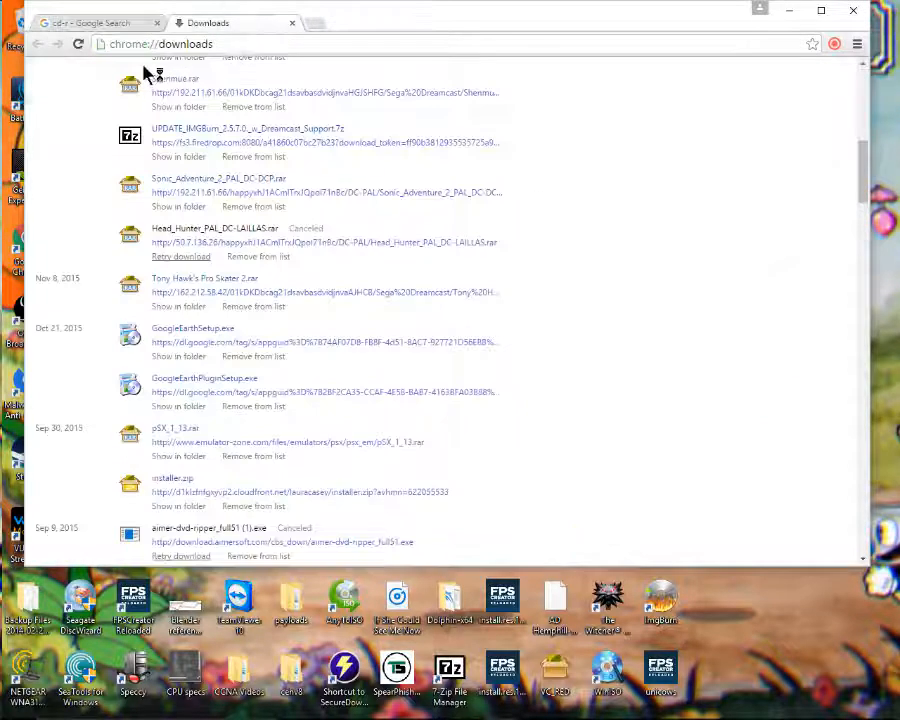
left_click(95, 22)
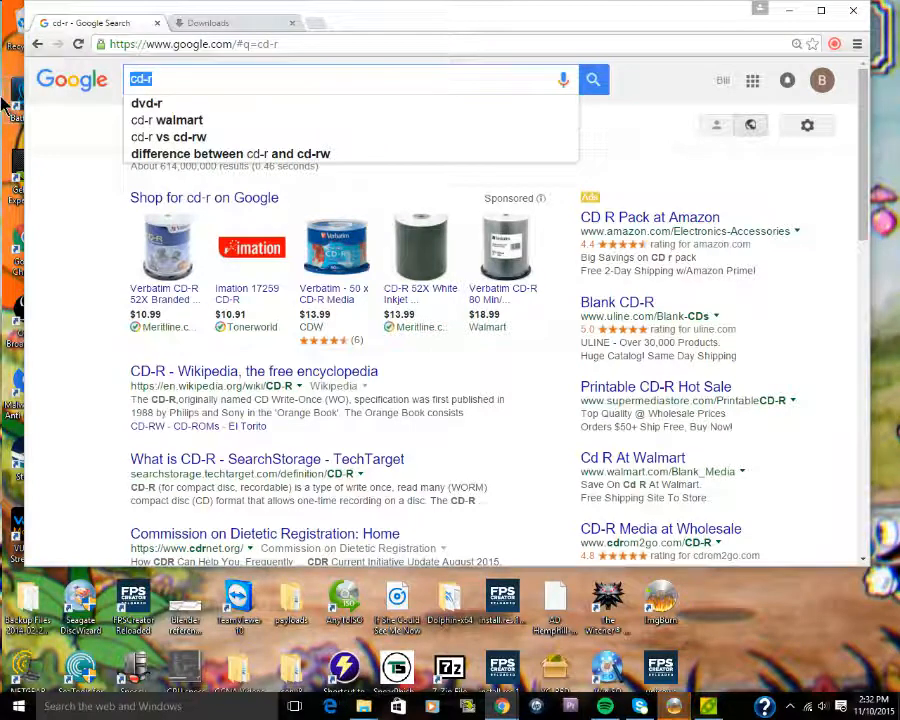
Search 'image burn', browse the official ImgBurn website, and reach its Download page
type("image burn")
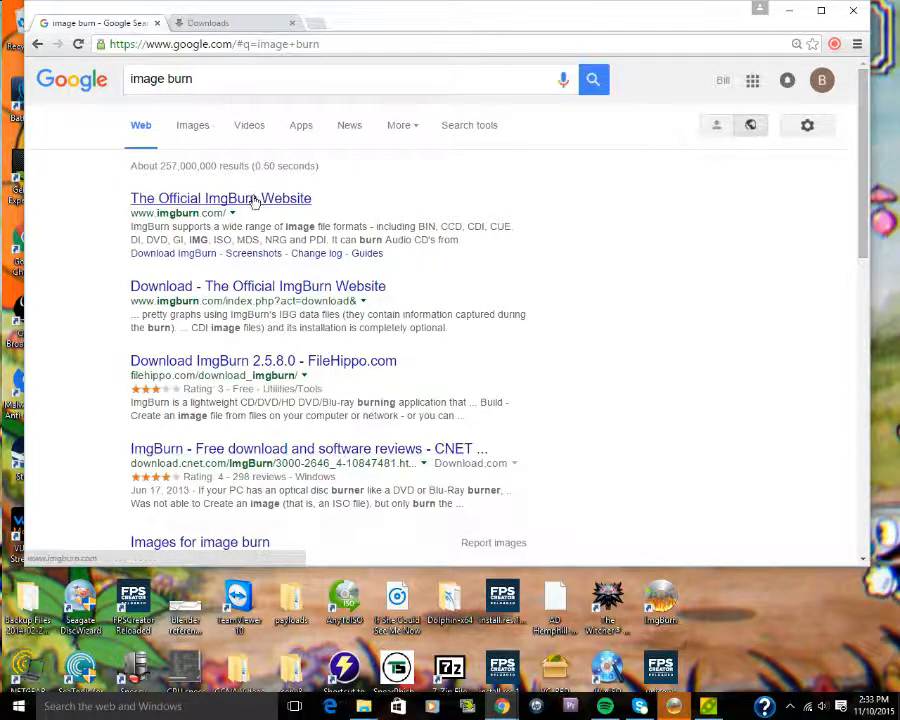
left_click(220, 198)
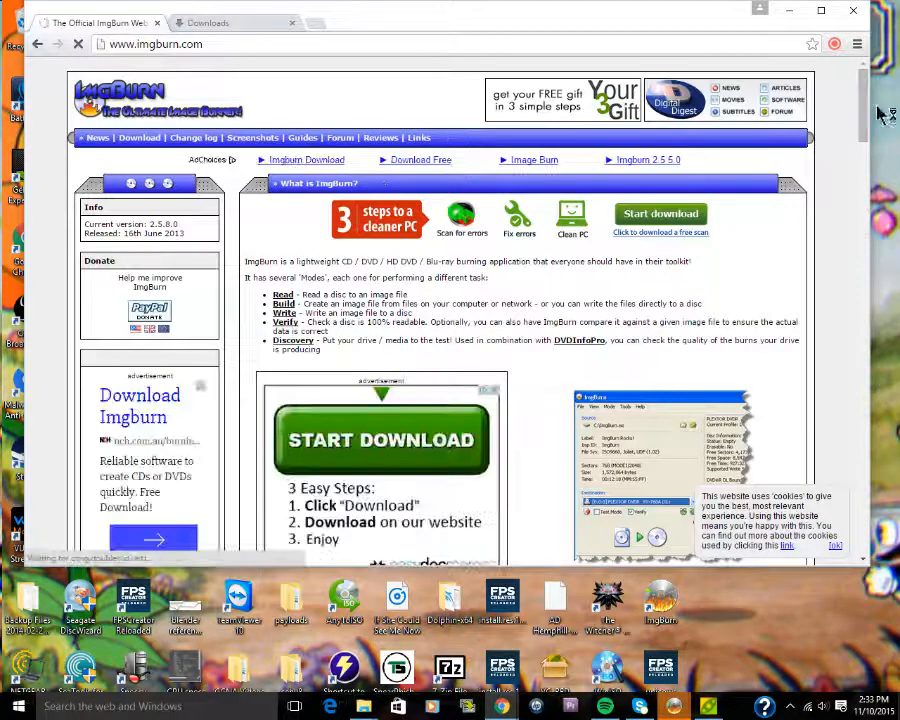
scroll("down", 3)
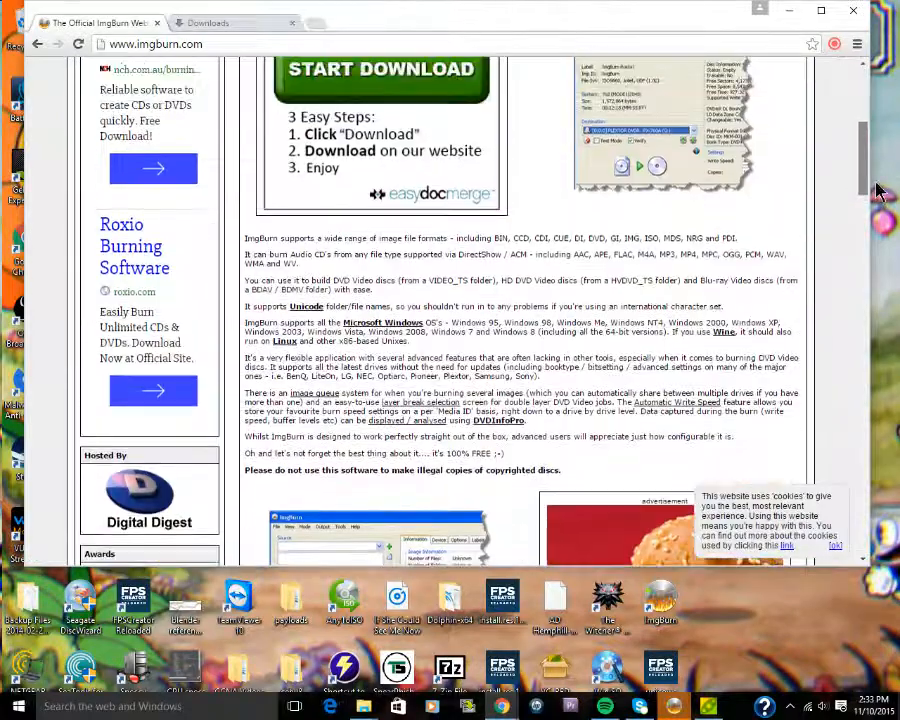
scroll("down", 3)
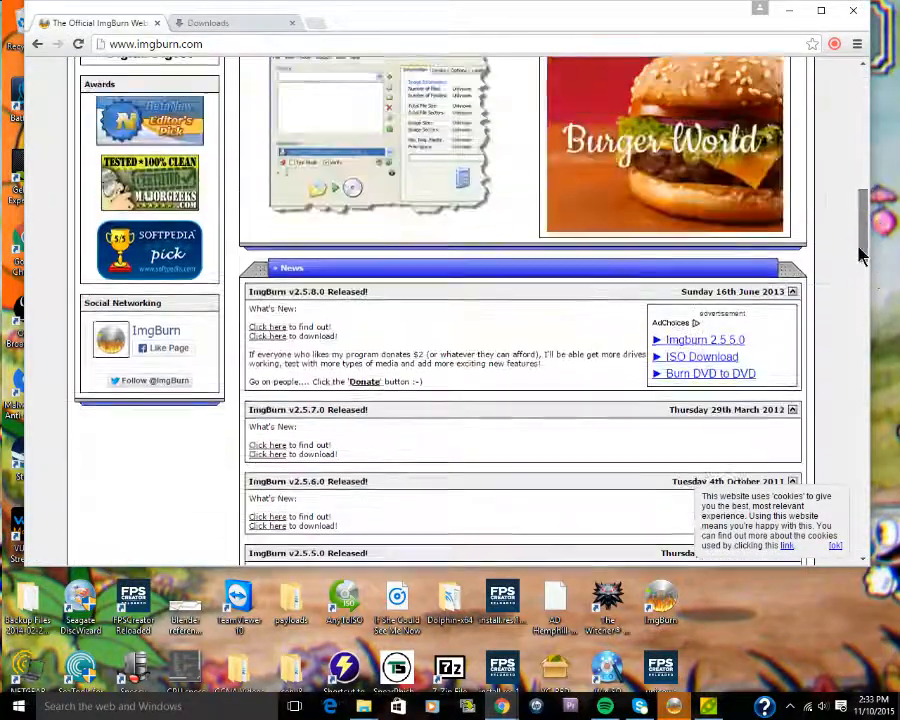
scroll("up", 3)
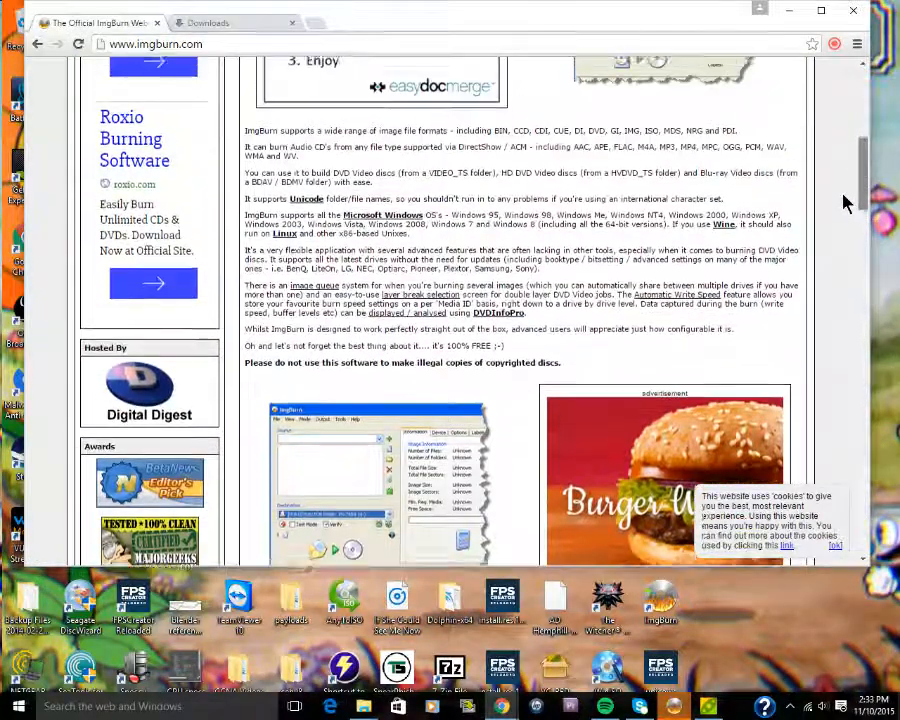
scroll("up", 3)
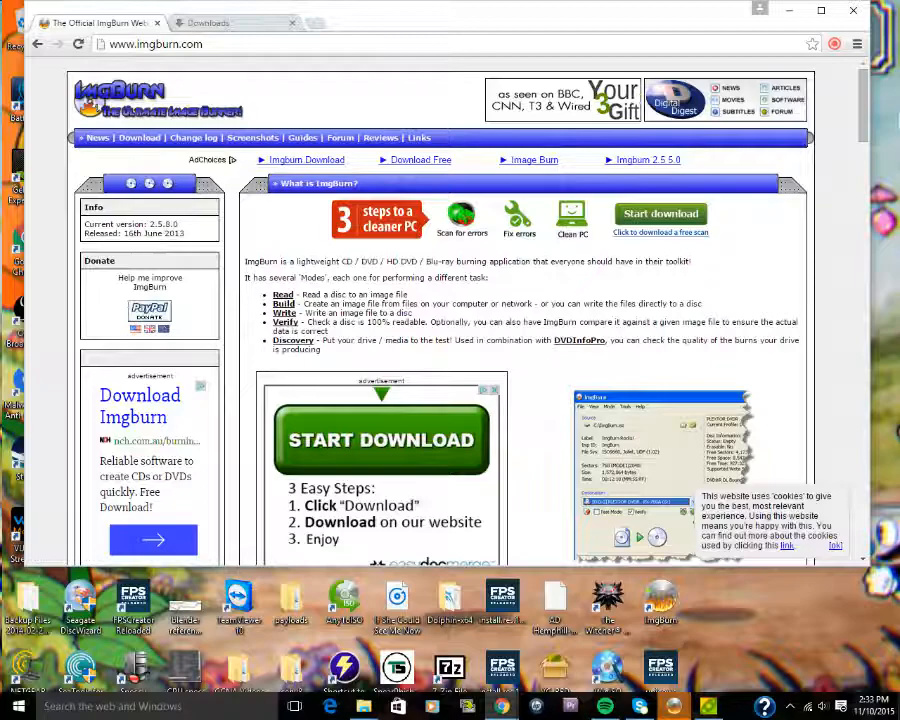
scroll("down", 3)
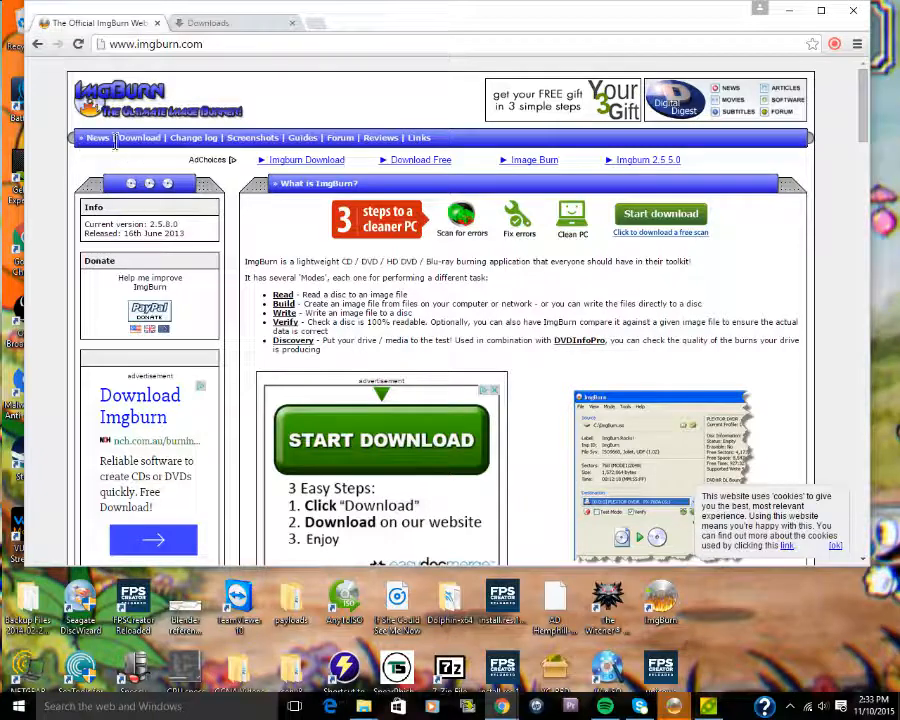
left_click(139, 138)
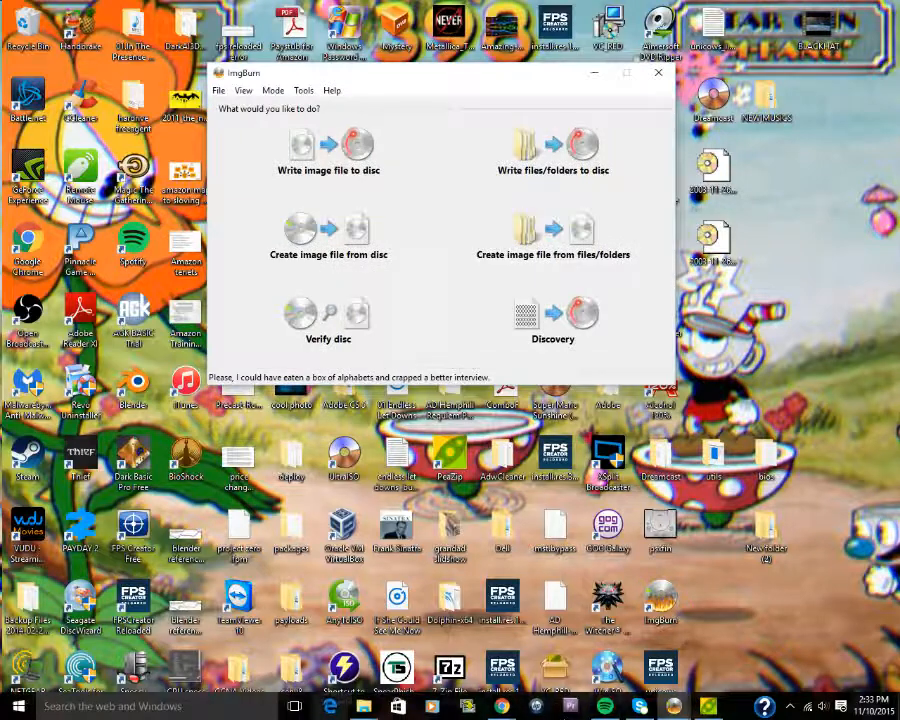
left_click(658, 73)
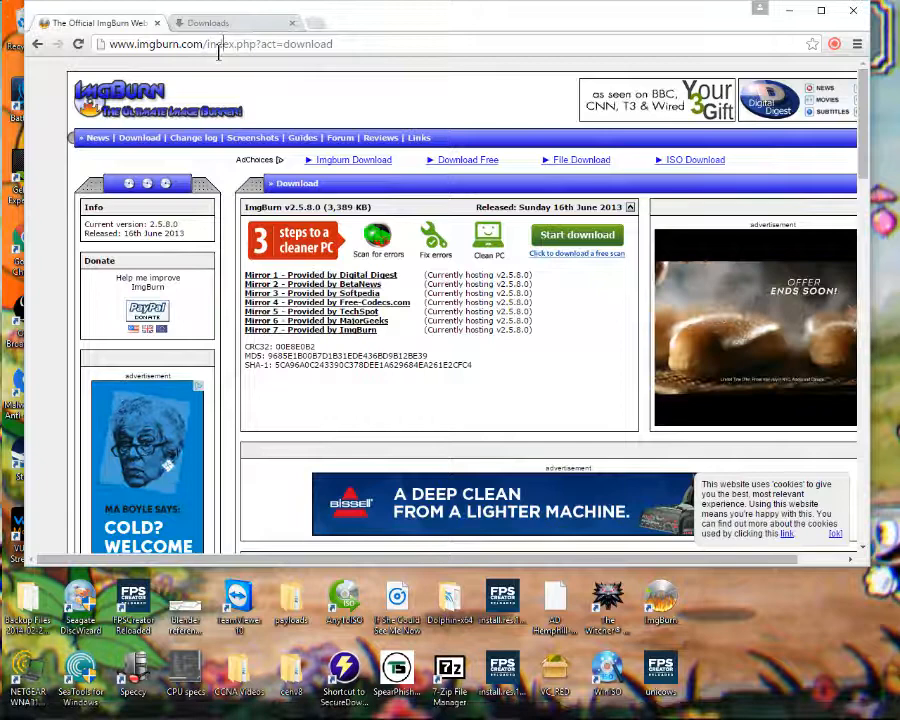
Search emuparadise and go through ROMs, ISOs & Games to the Dreamcast ISO downloads
type("emuparadise")
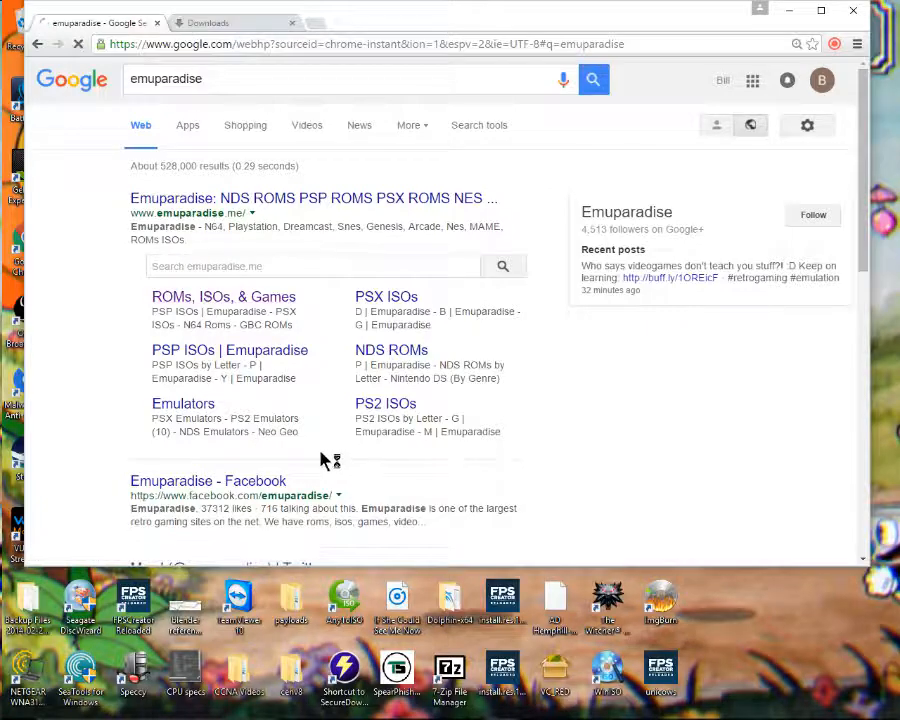
left_click(312, 198)
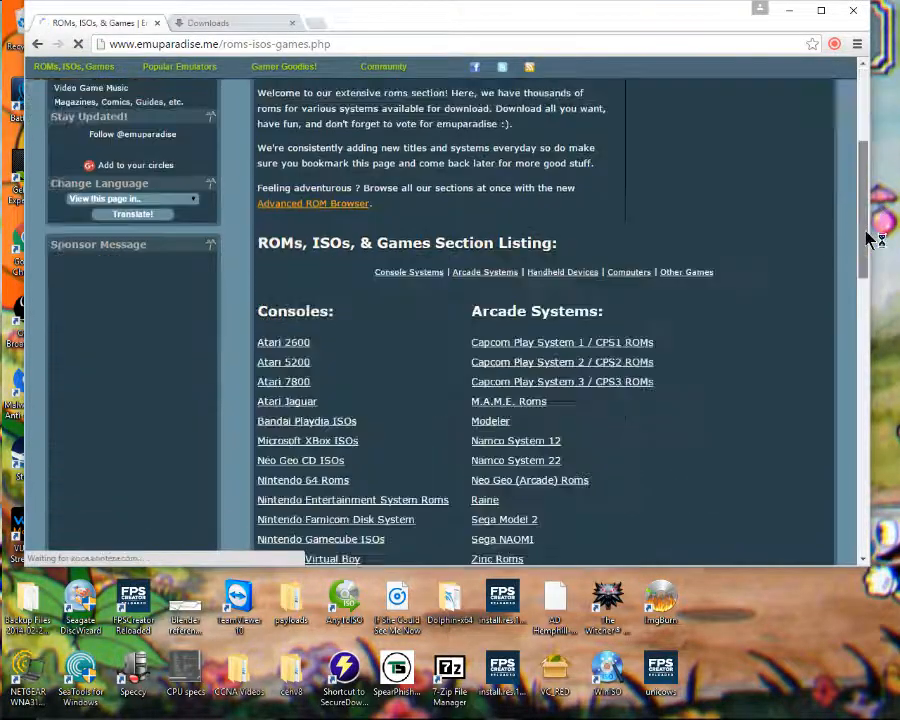
scroll("down", 3)
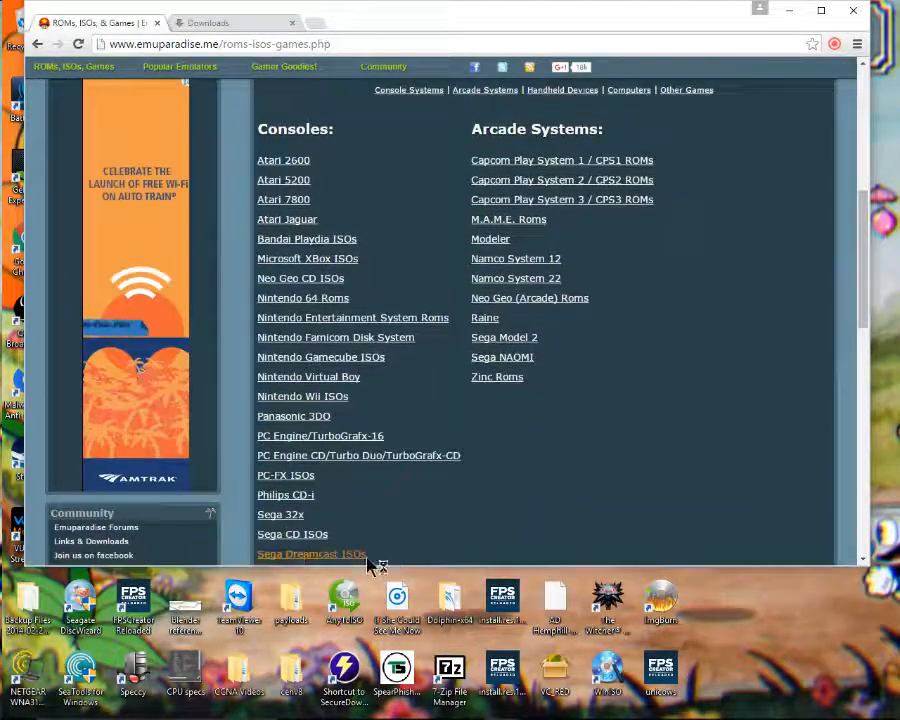
left_click(311, 553)
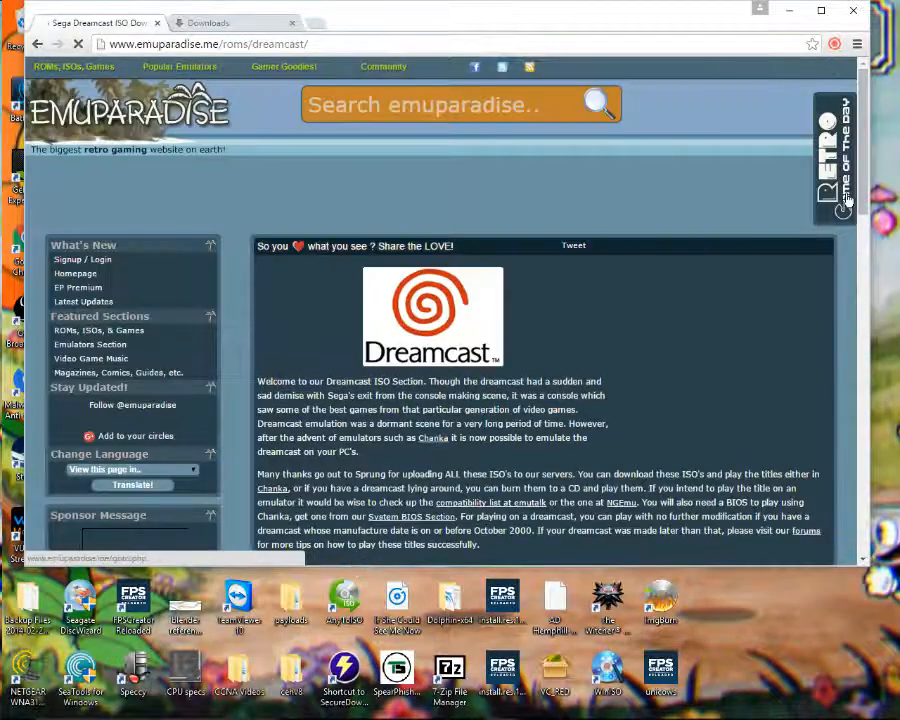
scroll("down", 3)
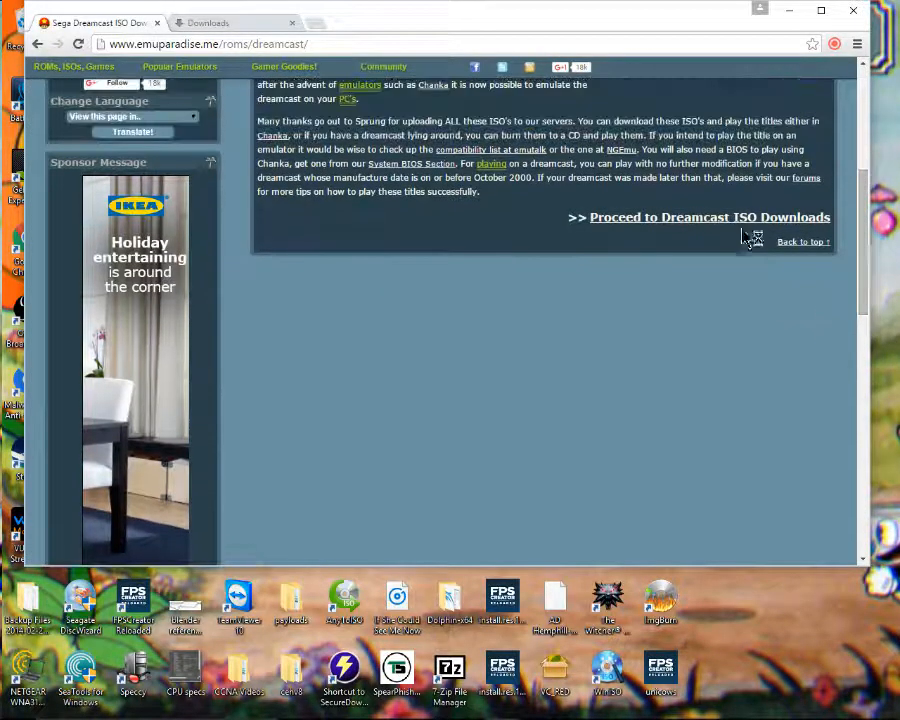
left_click(709, 217)
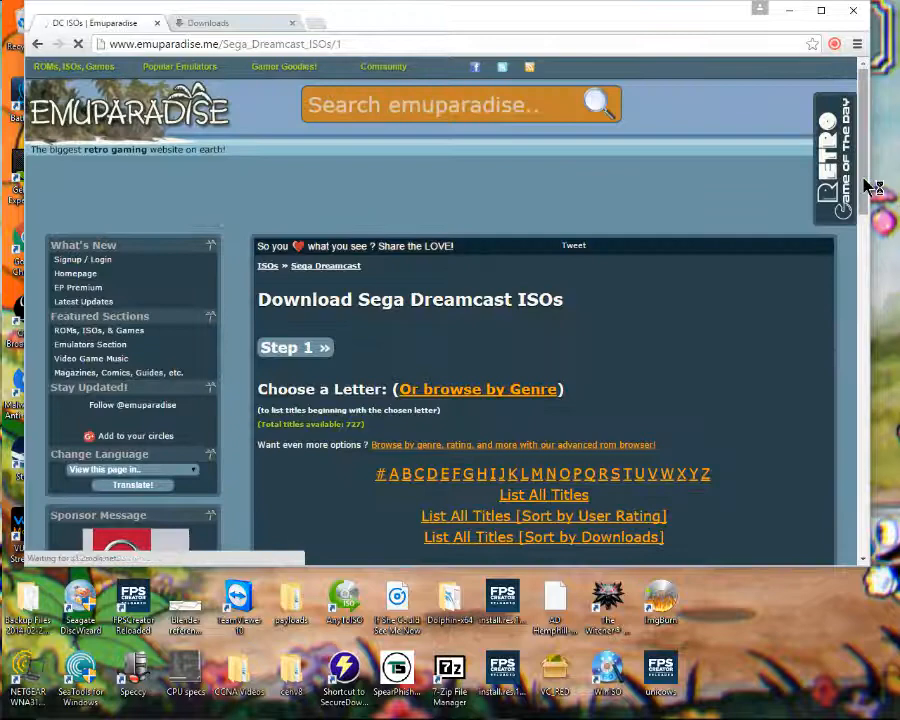
scroll("down", 3)
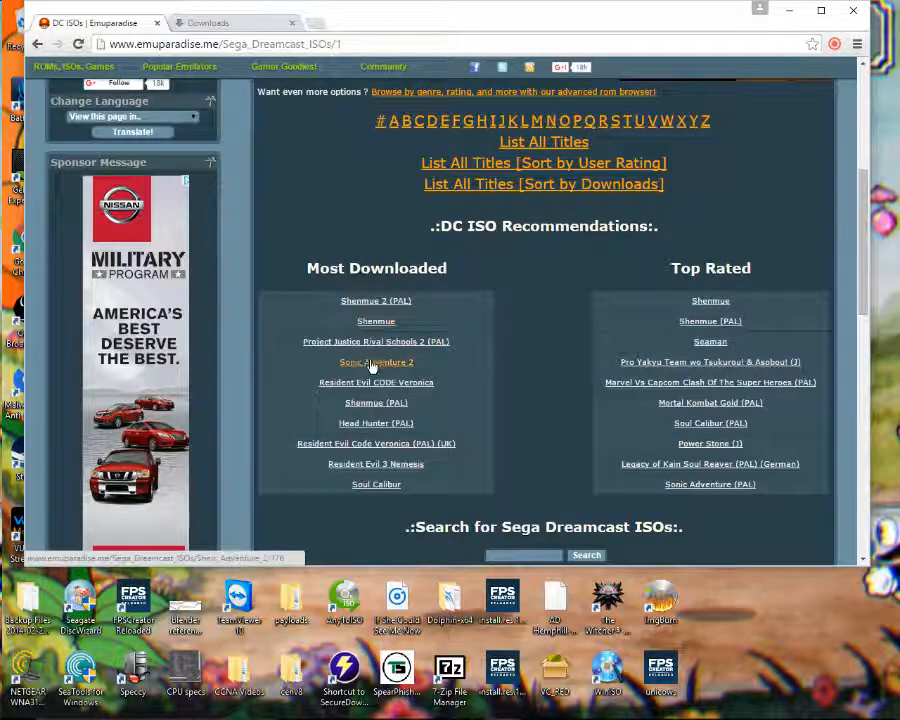
Open Sonic Adventure 2 from Most Downloaded and follow its direct download link
left_click(376, 362)
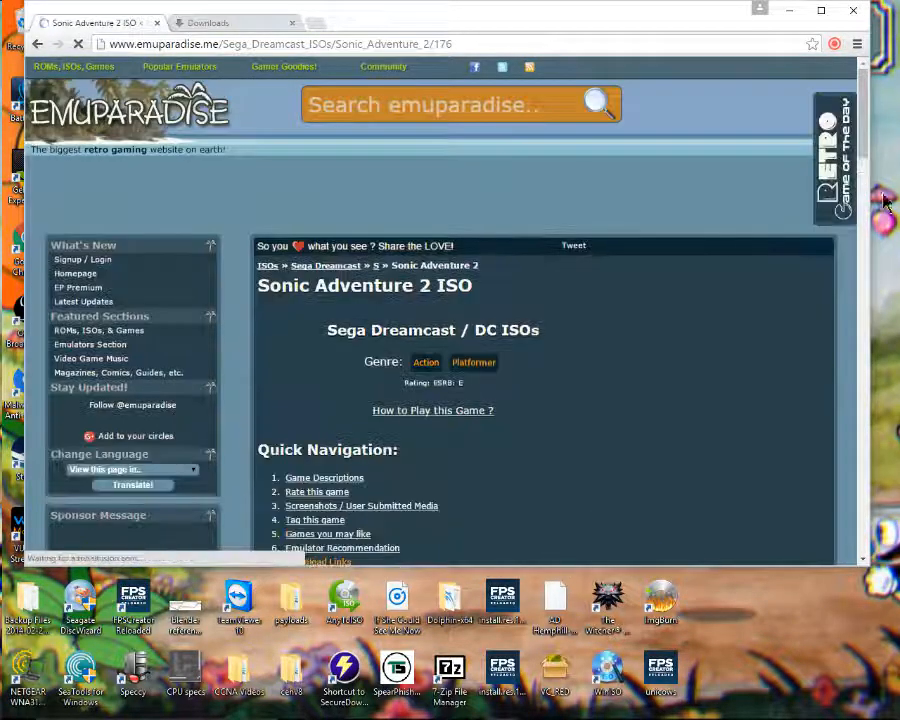
scroll("down", 3)
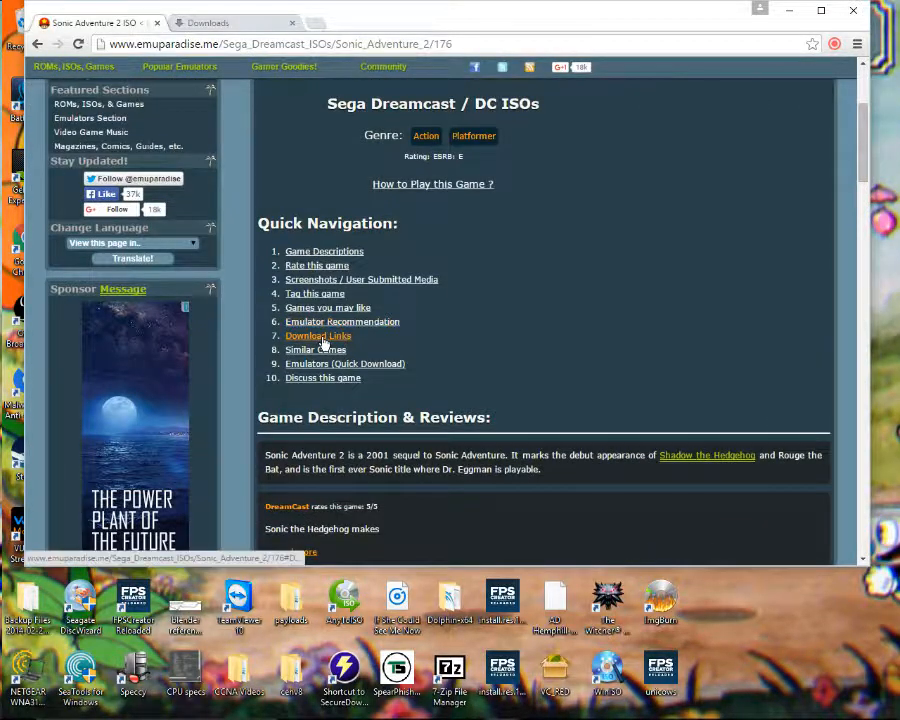
scroll("down", 3)
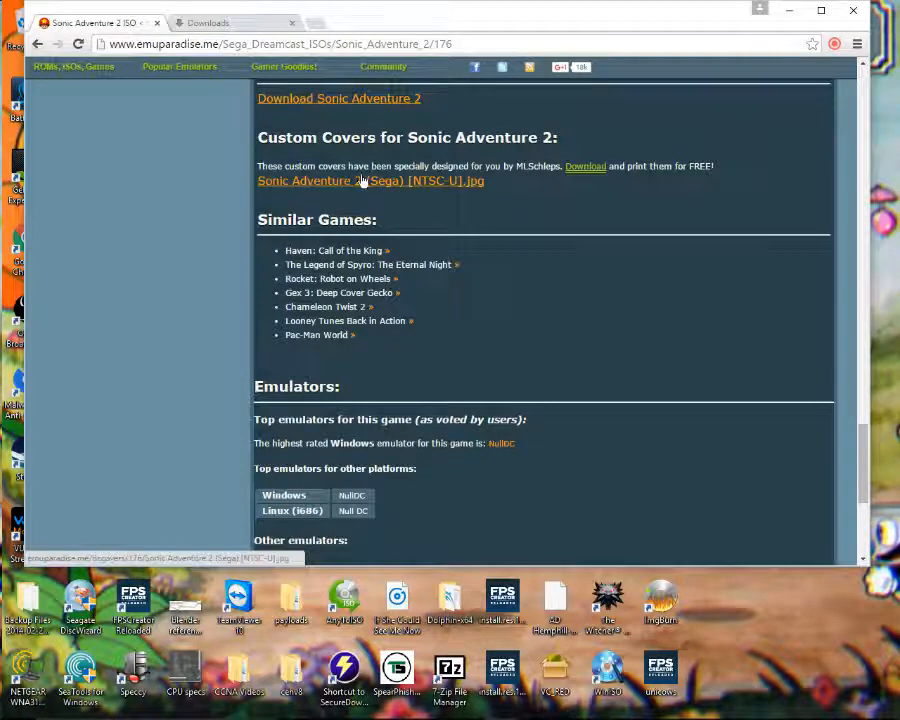
left_click(370, 181)
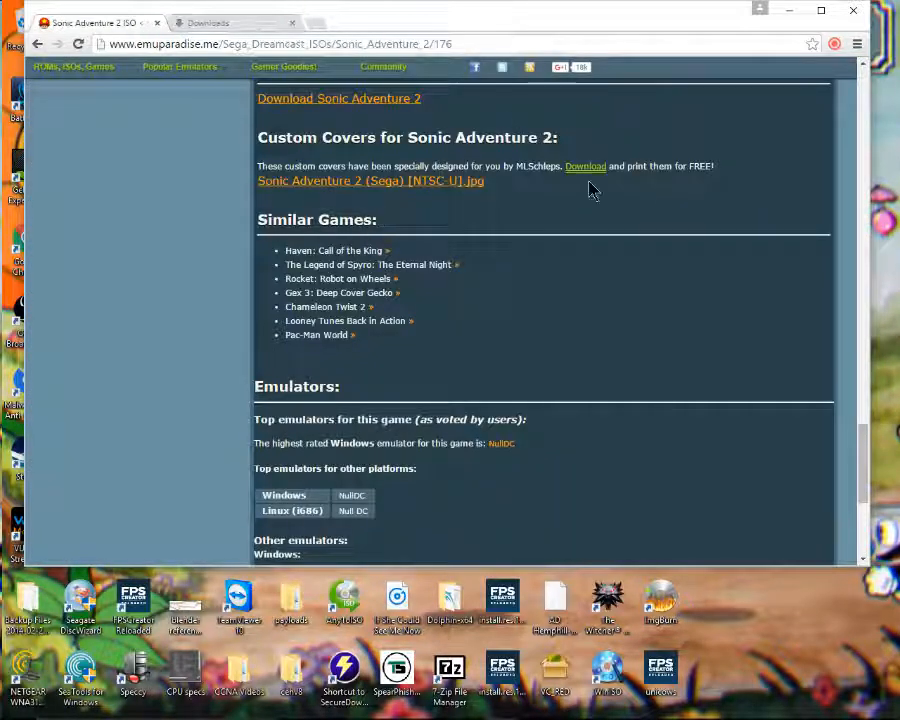
scroll("up", 3)
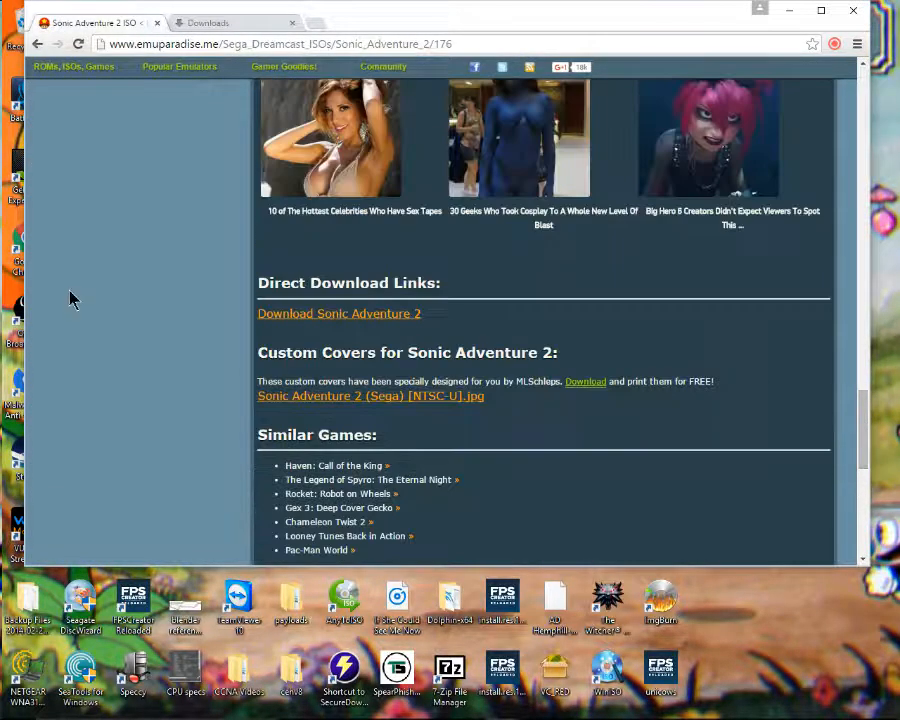
mouse_move(307, 318)
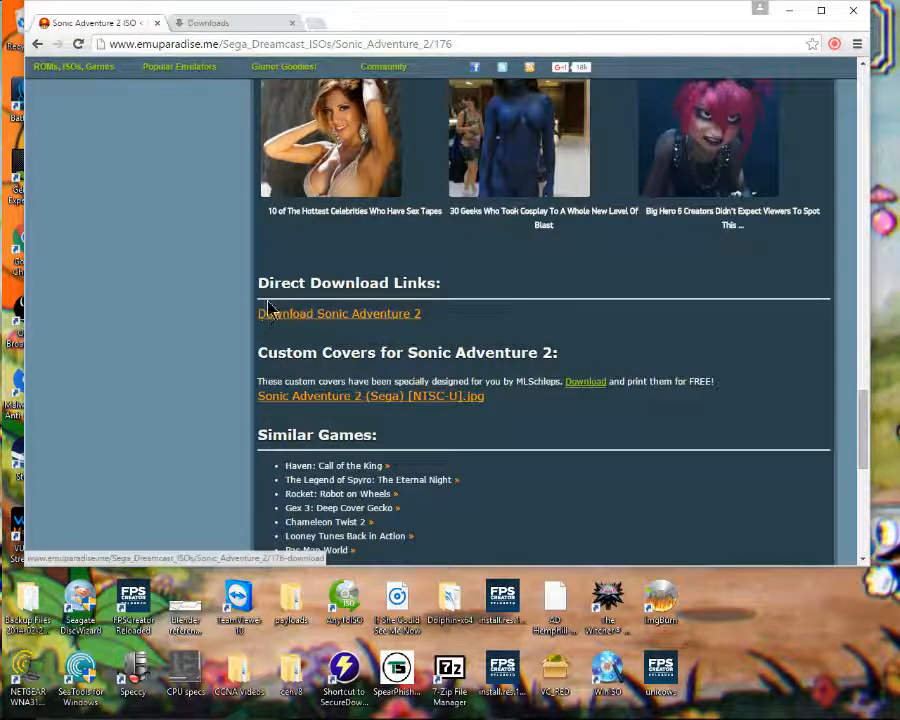
left_click(339, 313)
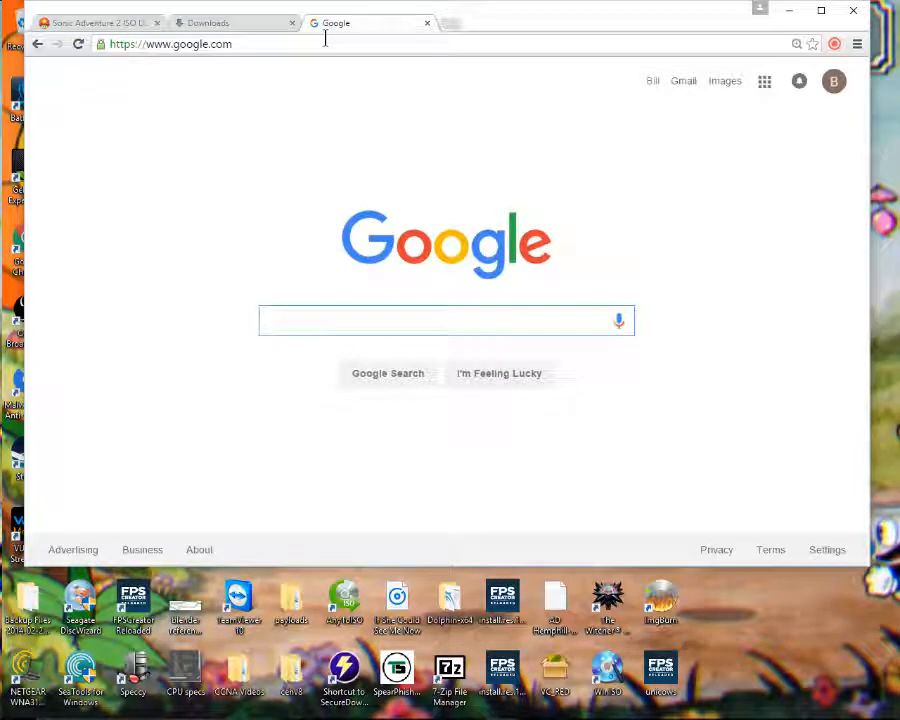
Search Google for '7zip' to find the official 7-Zip site
type("7zip")
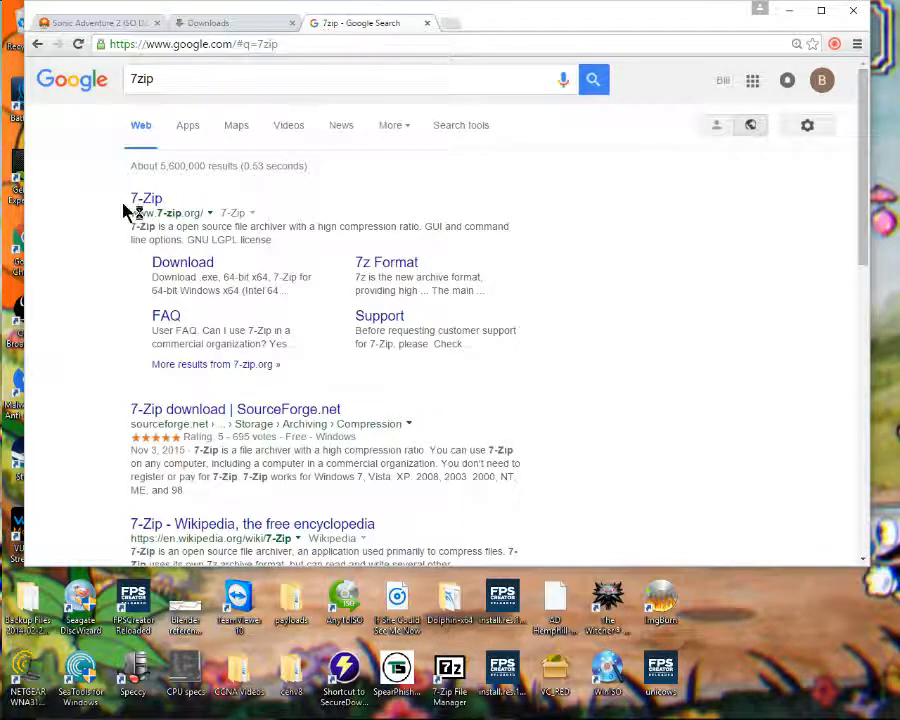
left_click(146, 198)
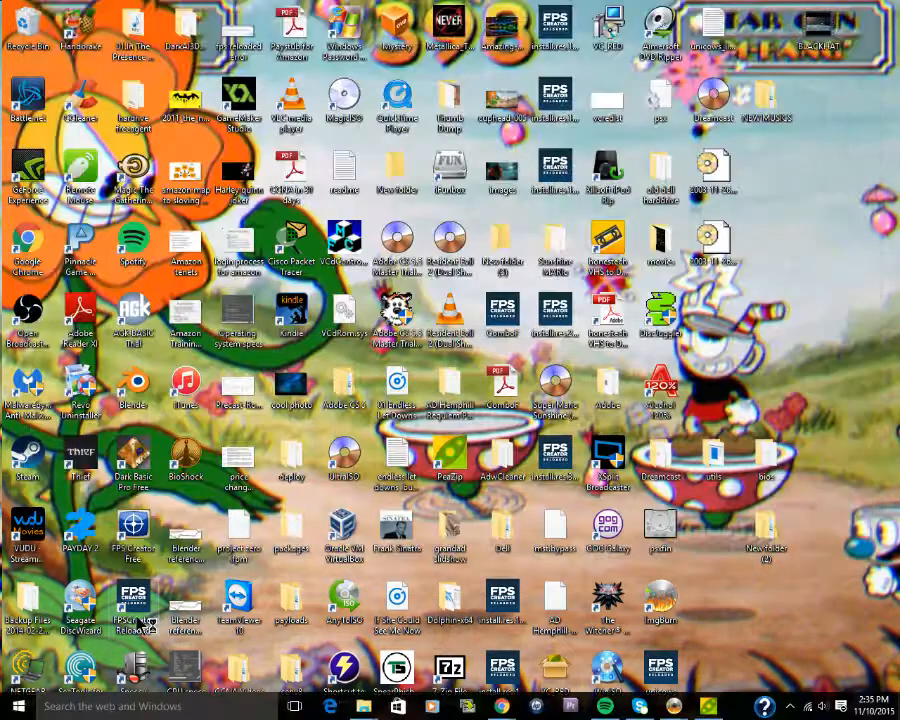
Open the Dreamcast folder of CDI disc images, then close its window
left_click(12, 706)
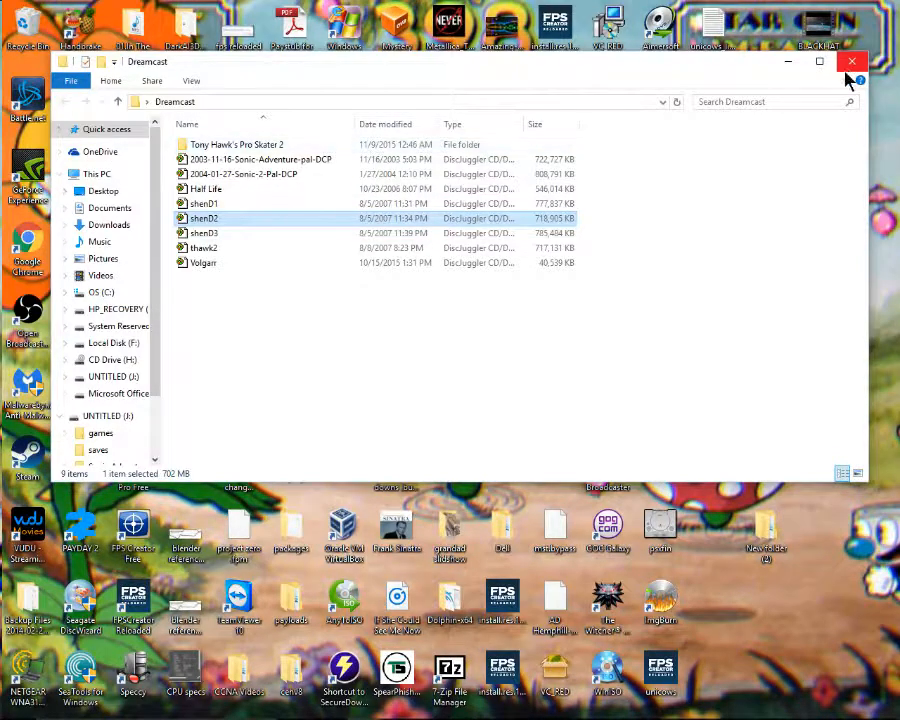
left_click(852, 61)
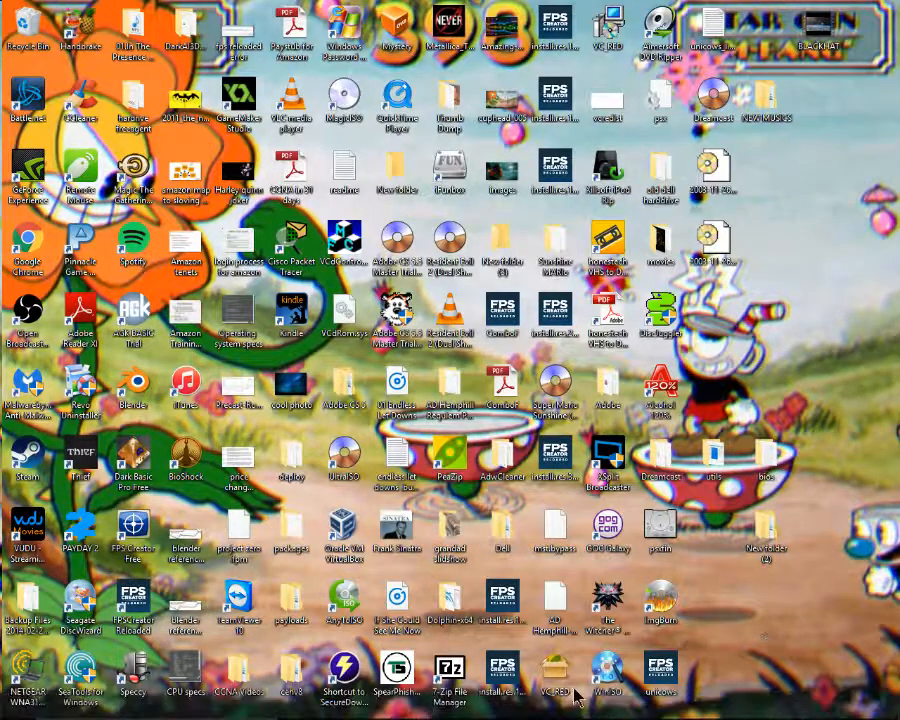
mouse_move(715, 600)
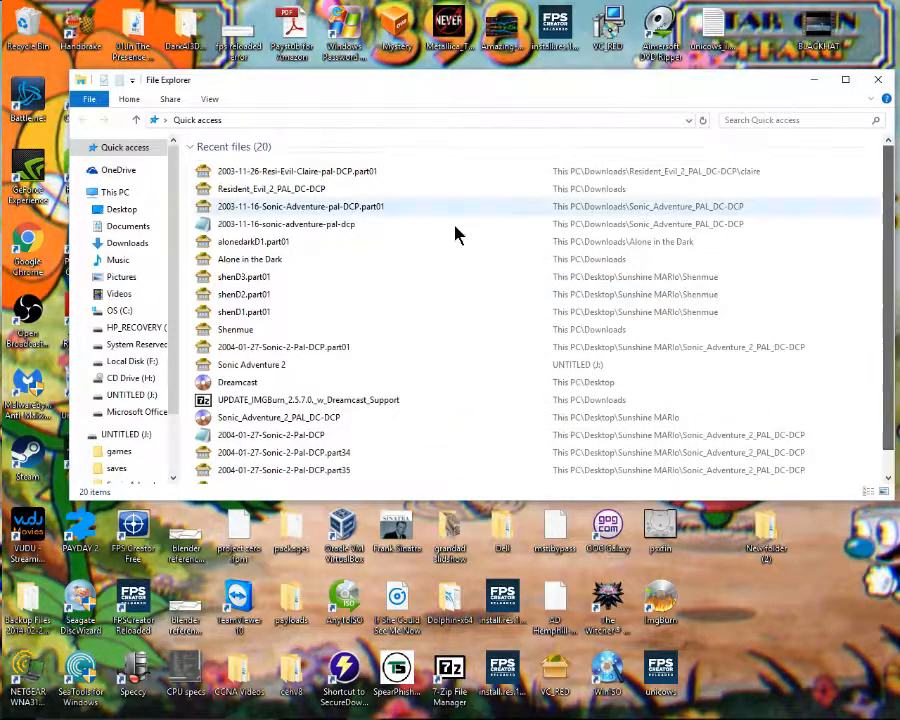
Find 2004-01-27-Sonic-2-Pal-DCP.part01 in Recent files and open it in 7-Zip
scroll("down", 3)
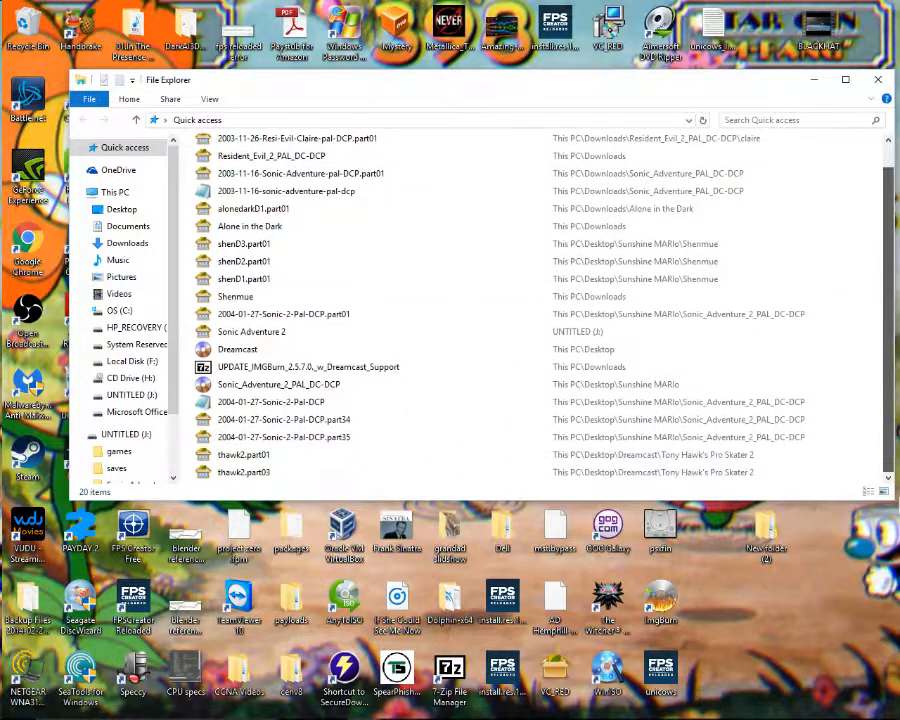
left_click(284, 437)
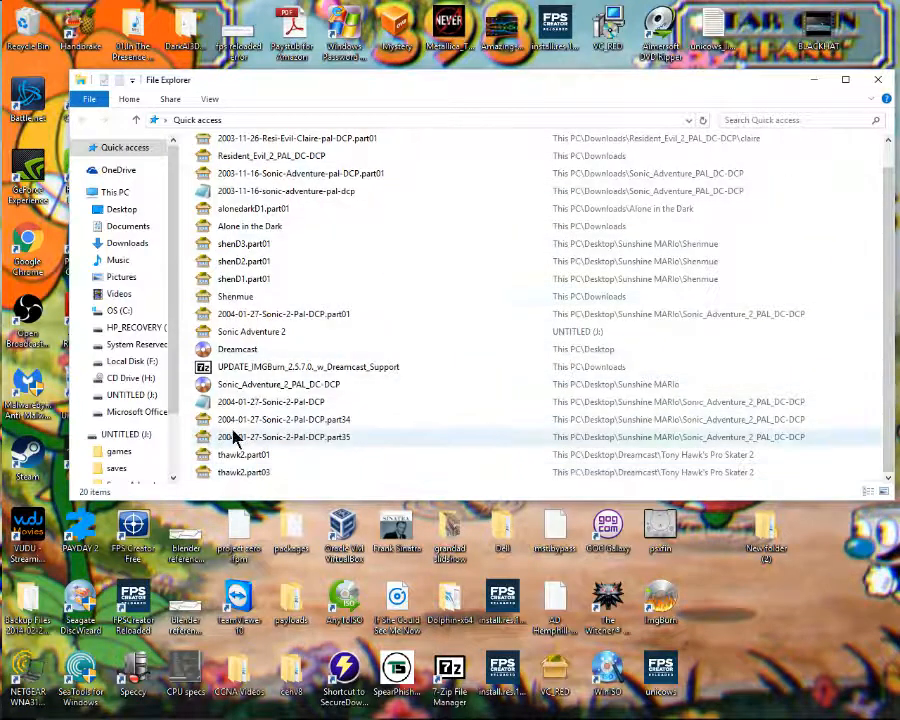
left_click(252, 331)
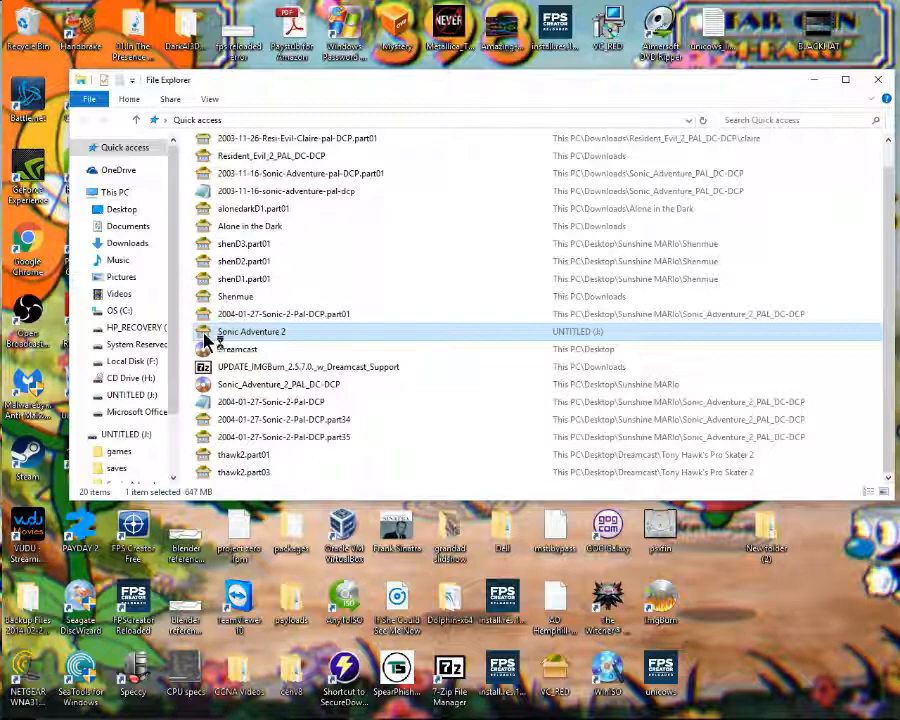
double_click(251, 331)
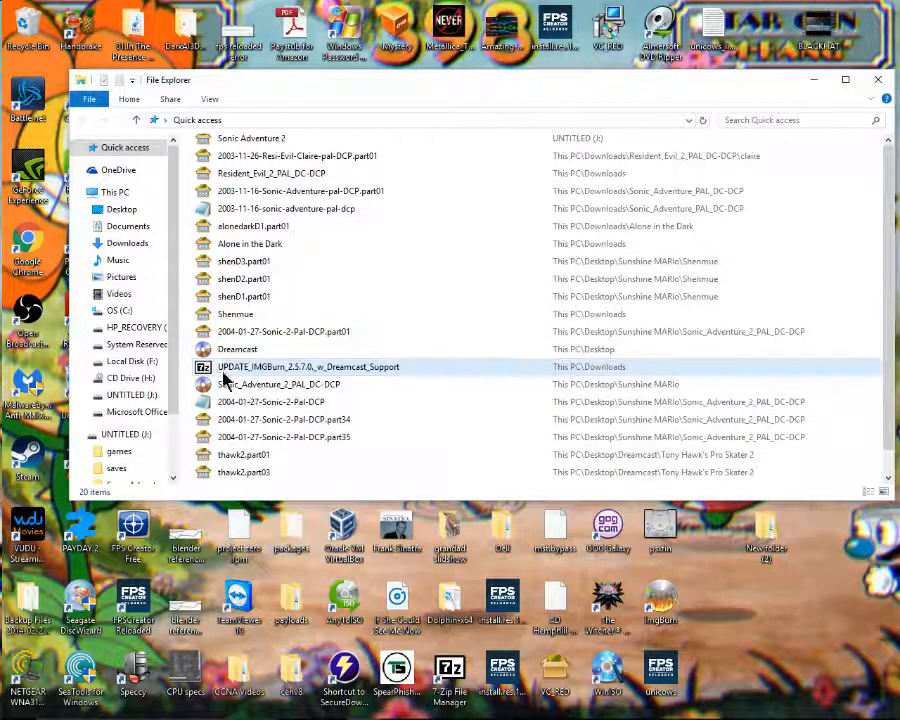
mouse_move(237, 348)
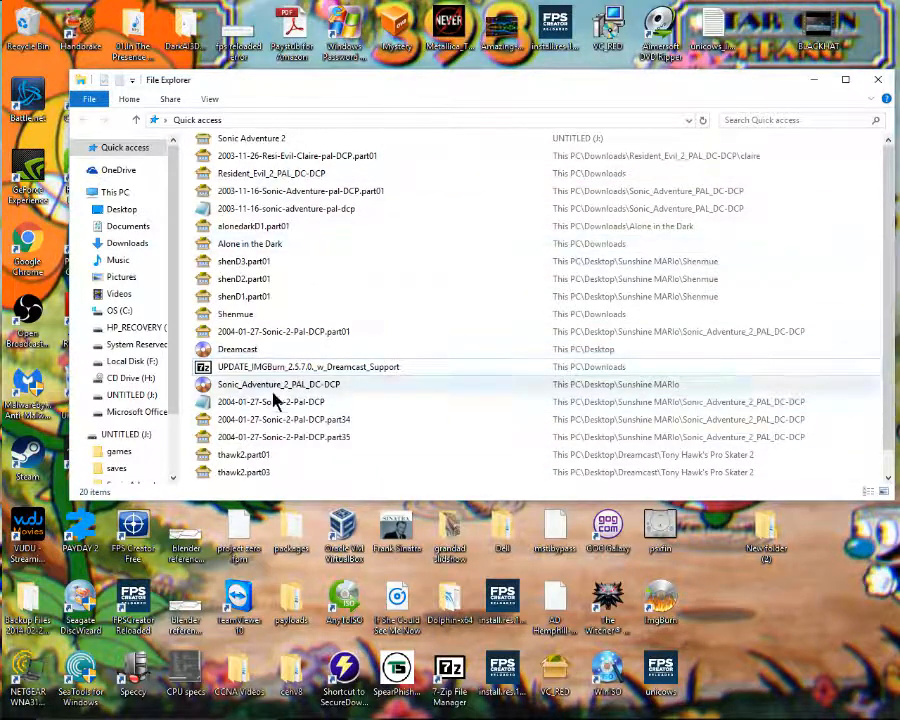
right_click(284, 331)
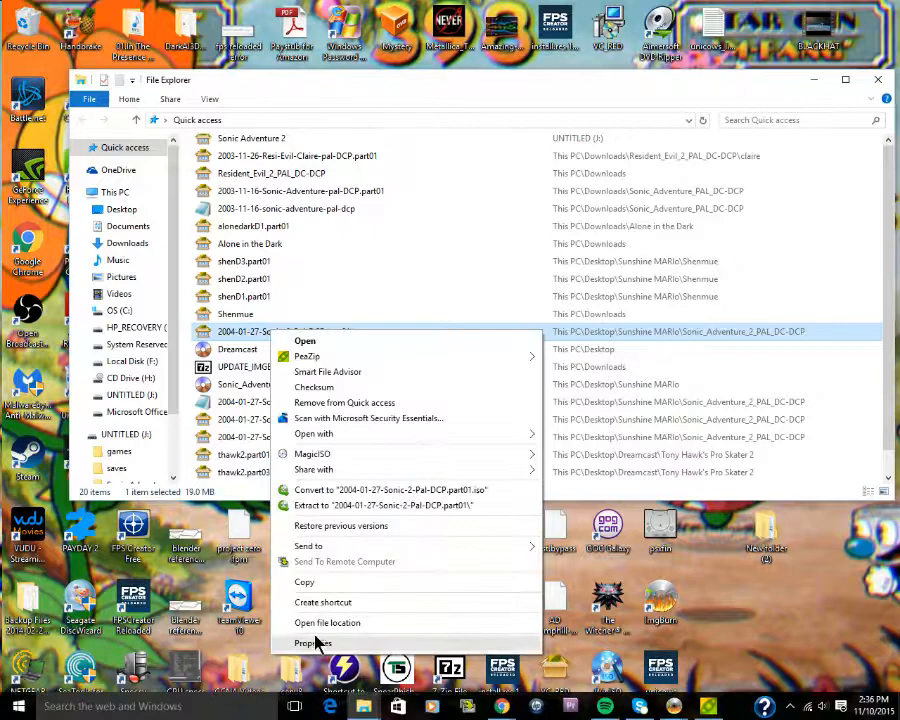
mouse_move(375, 434)
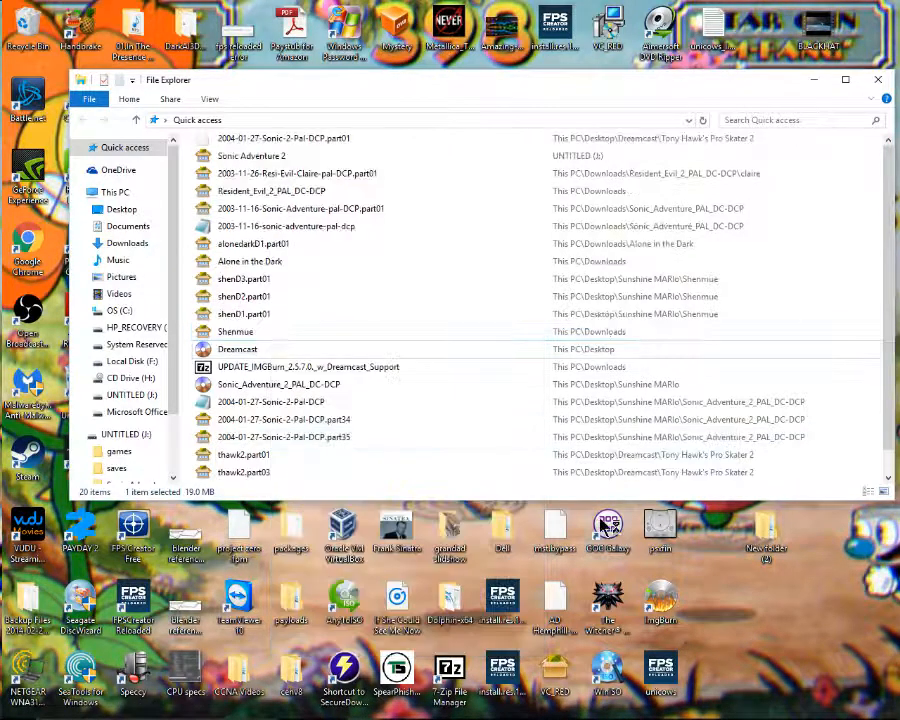
double_click(285, 138)
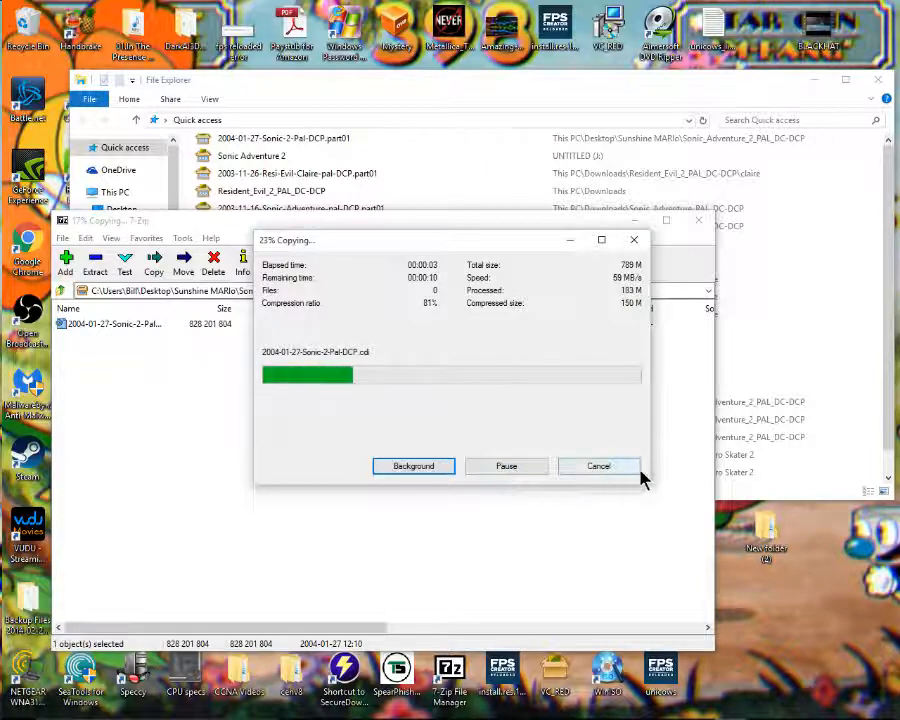
left_click(598, 466)
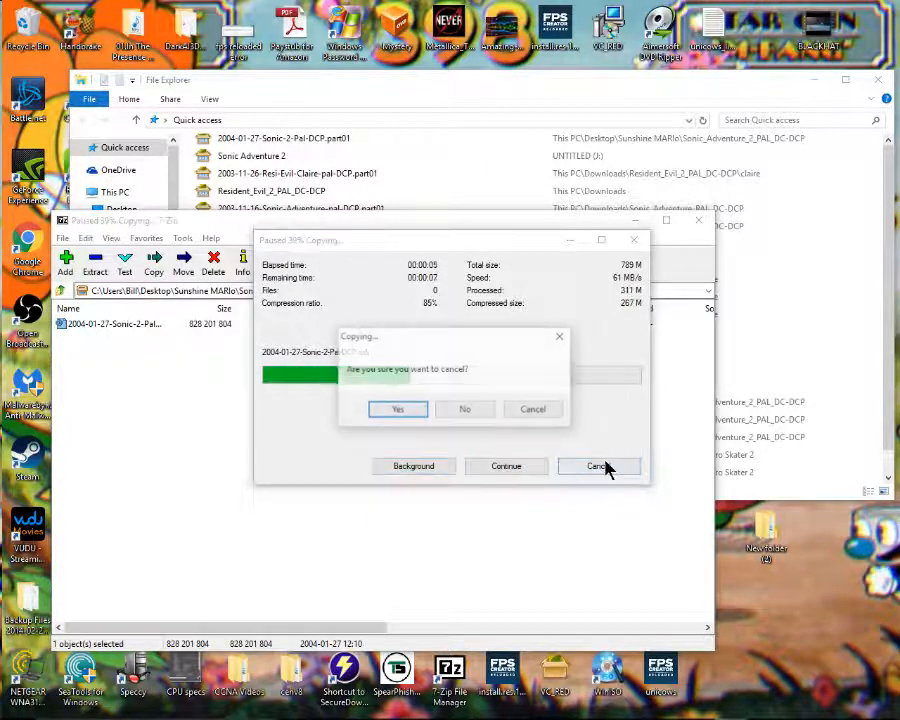
left_click(464, 409)
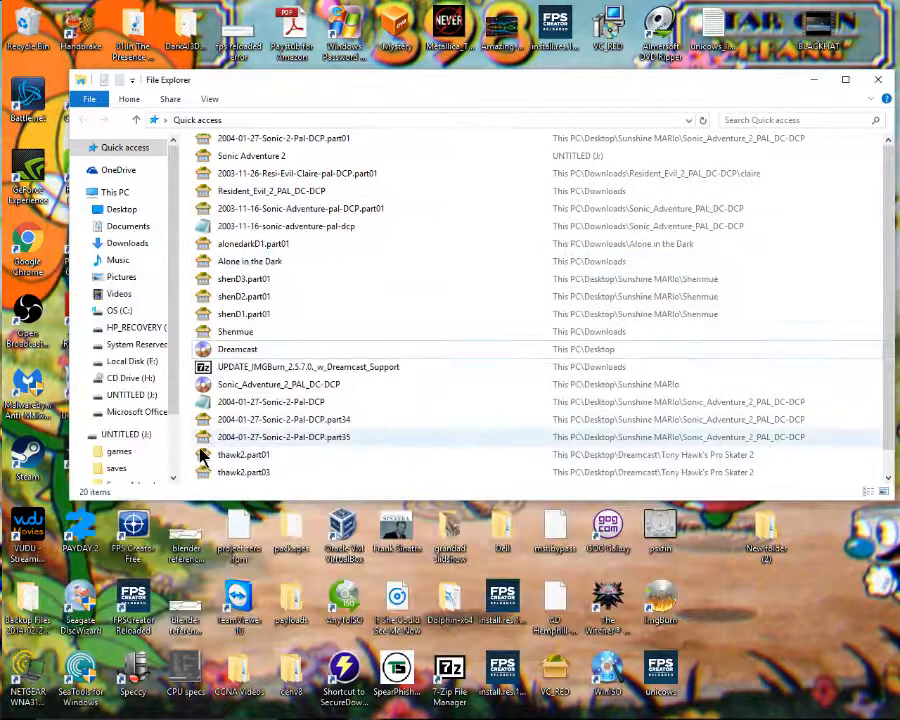
left_click(250, 155)
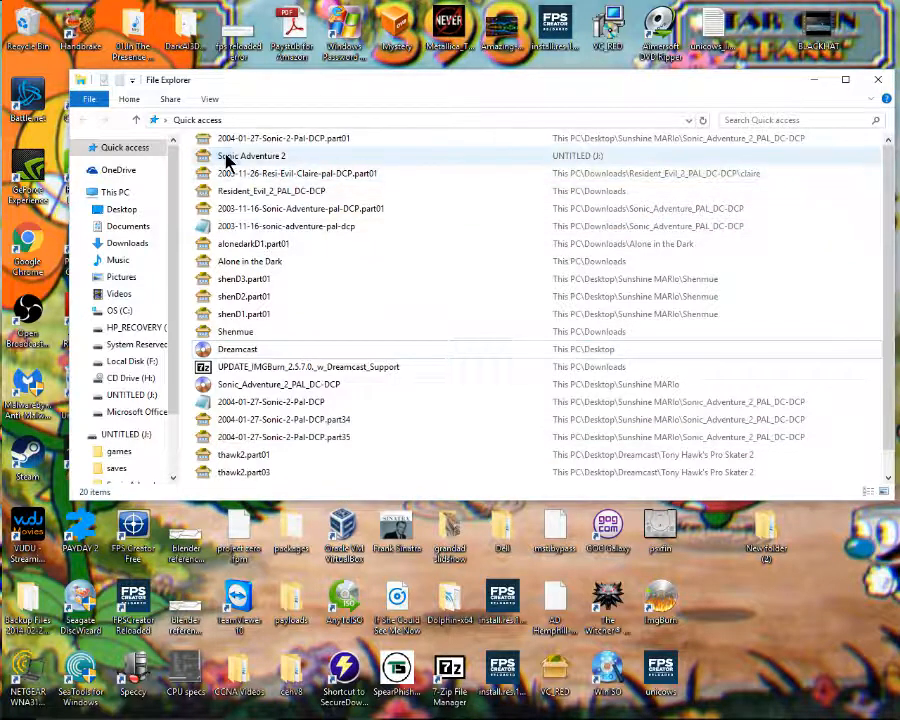
Open the Sonic Adventure 2 archive with 7-Zip File Manager and select sa2.cdi inside
right_click(251, 156)
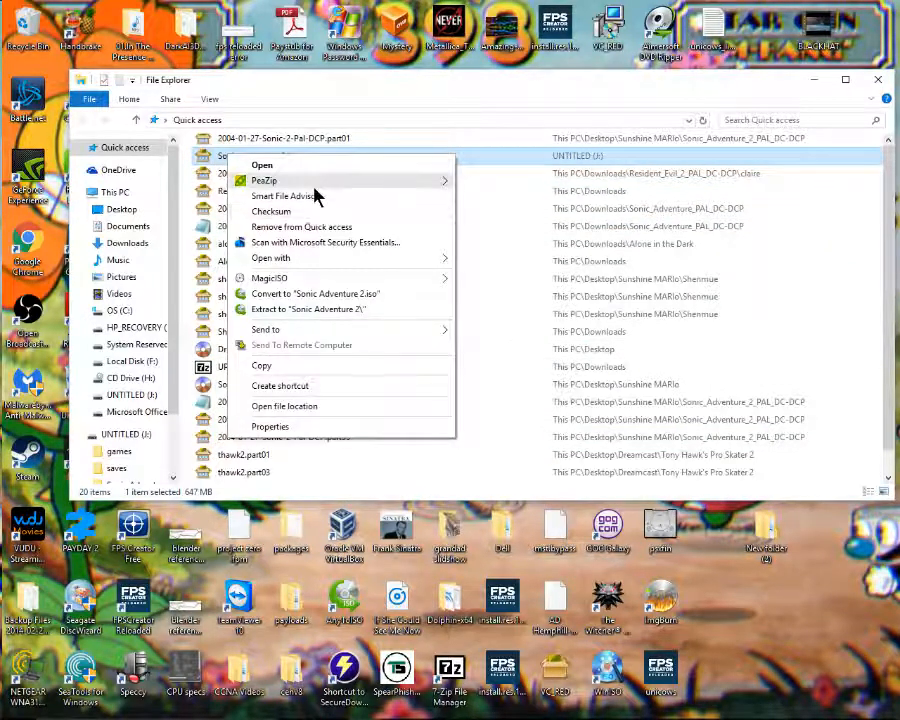
left_click(271, 258)
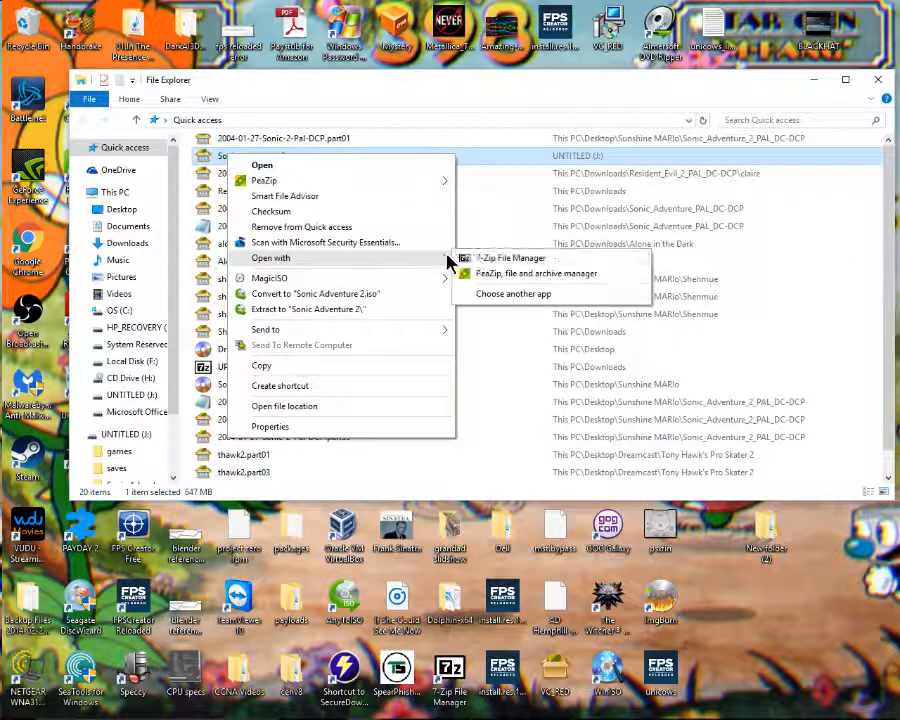
left_click(510, 258)
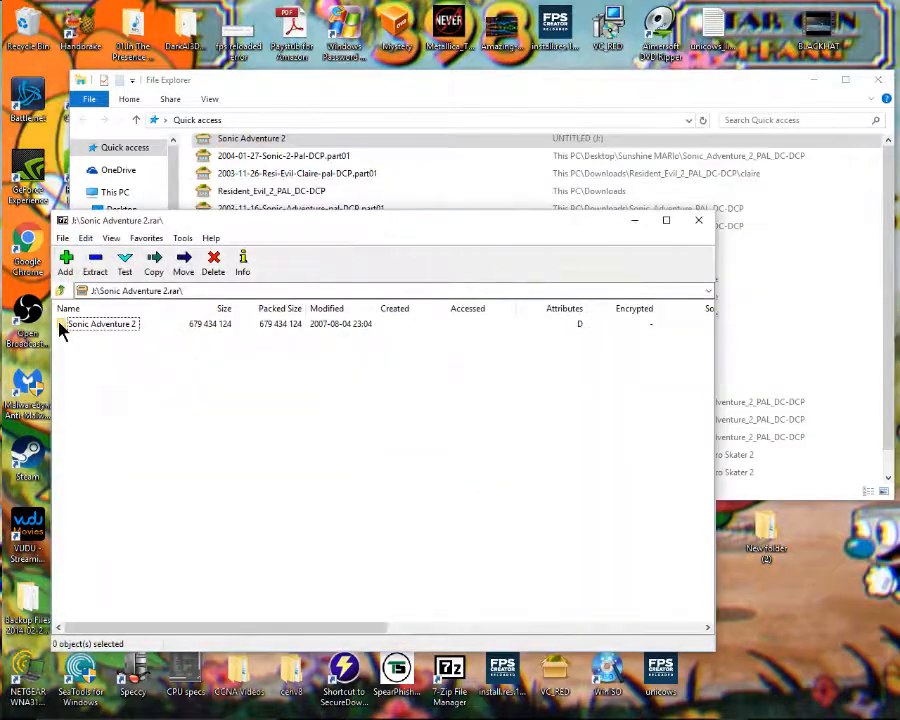
double_click(100, 323)
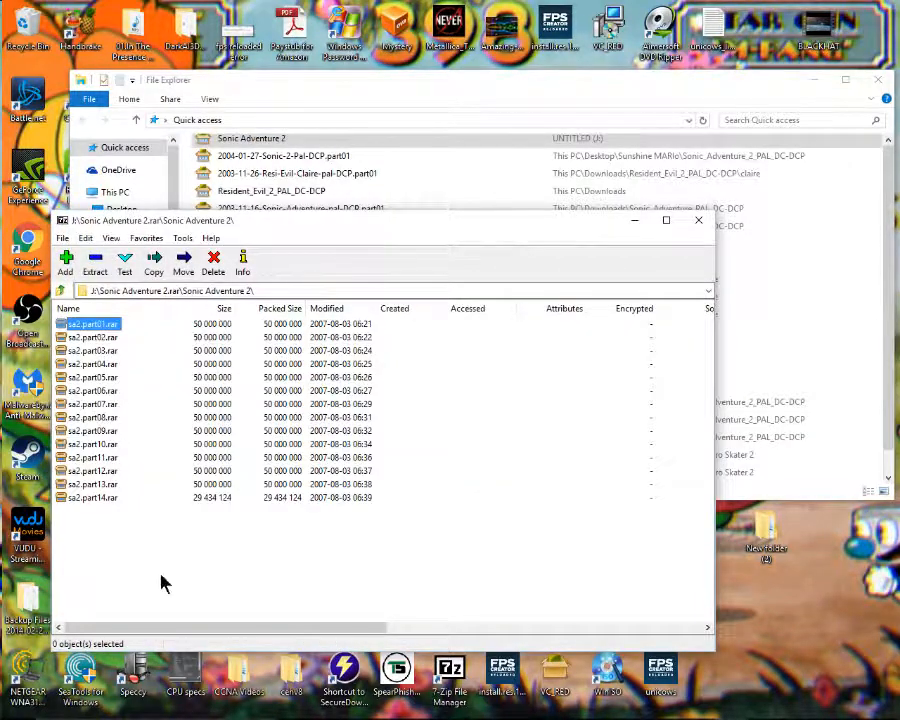
mouse_move(28, 513)
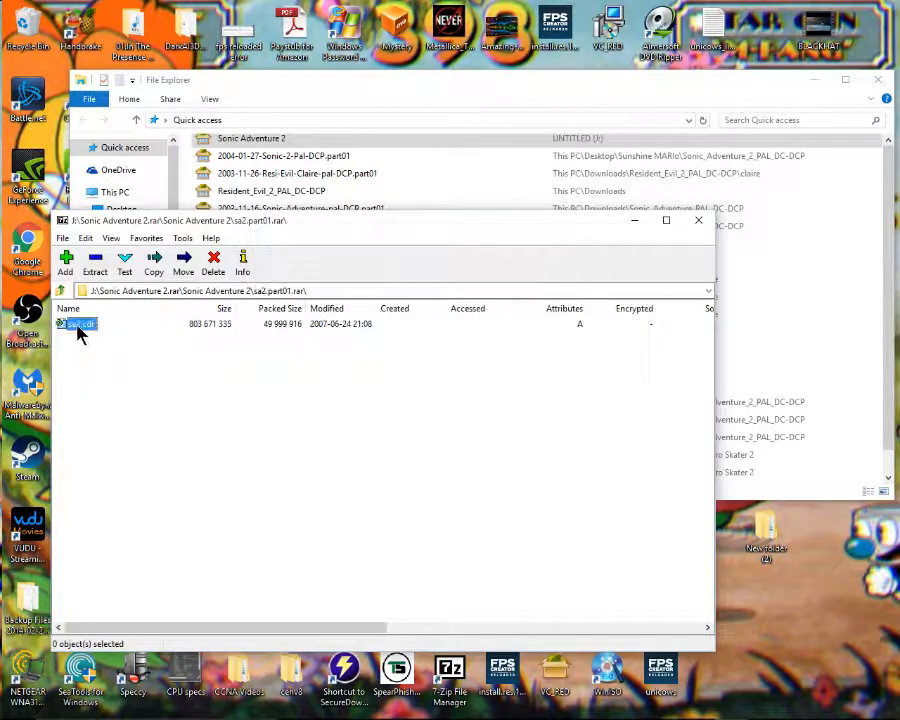
left_click(80, 324)
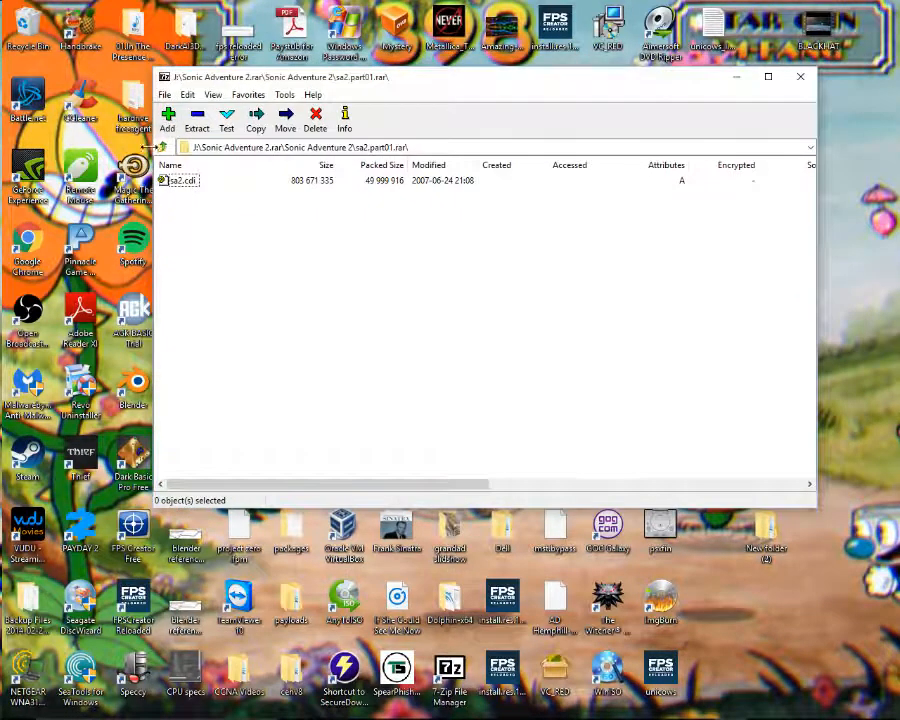
Go up to the archive's top level, cancel copying the folder, and close 7-Zip
left_click(162, 147)
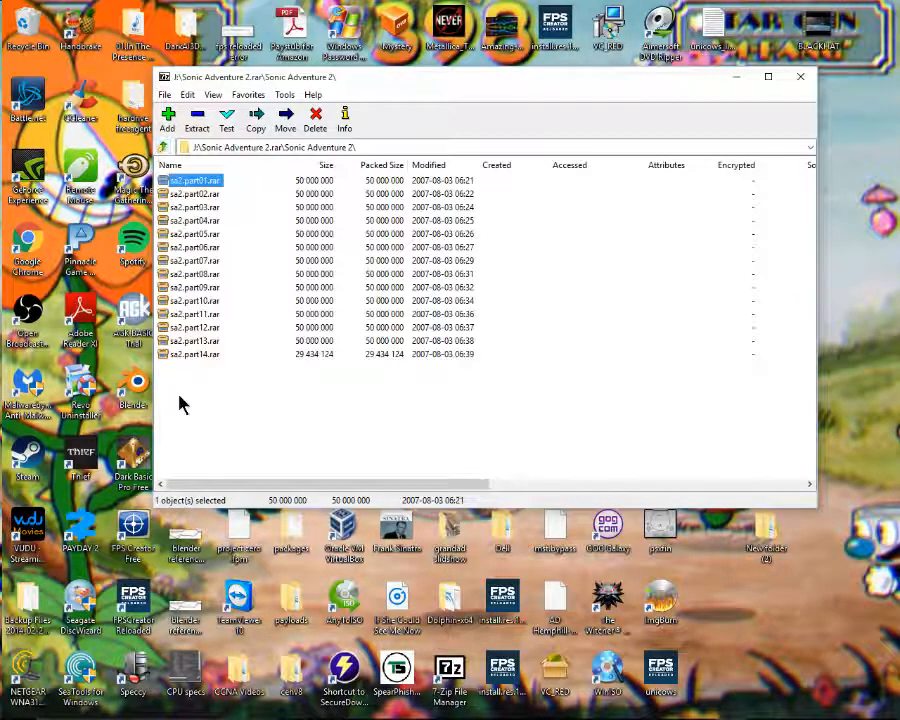
mouse_move(193, 248)
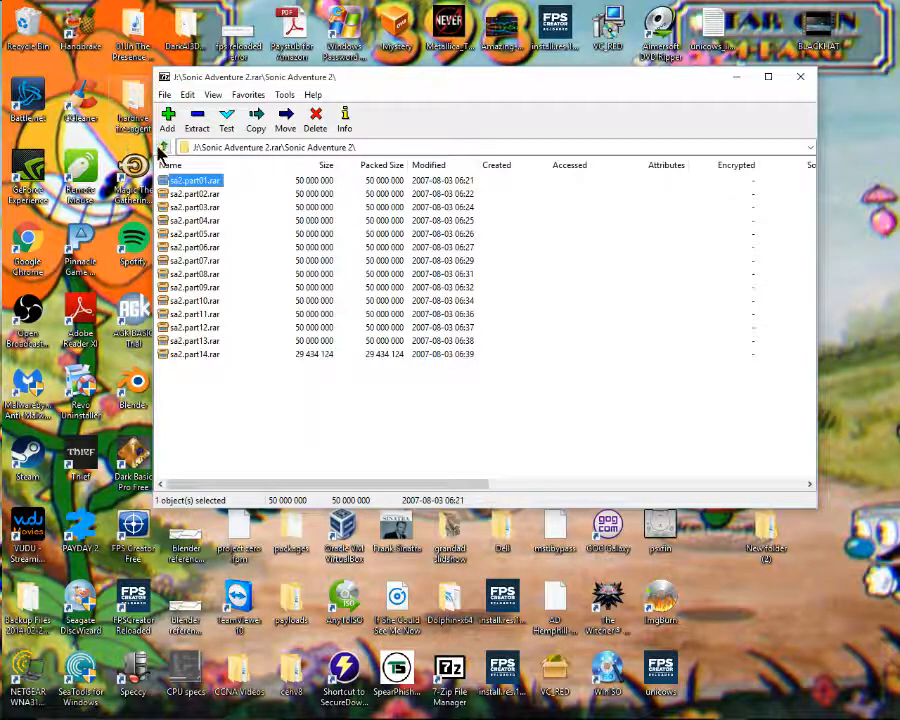
left_click(161, 147)
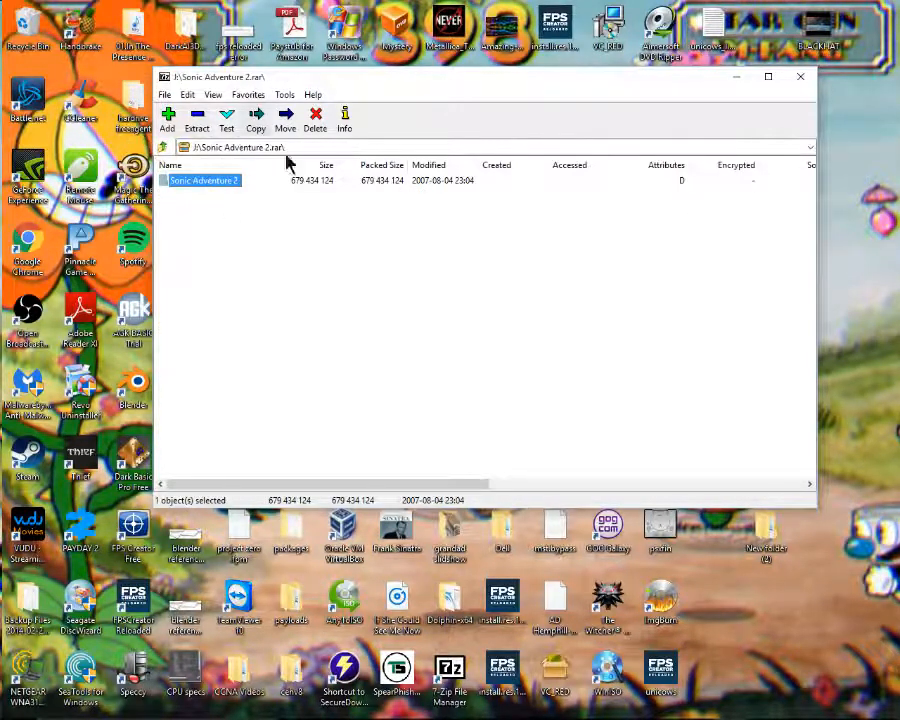
left_click(255, 118)
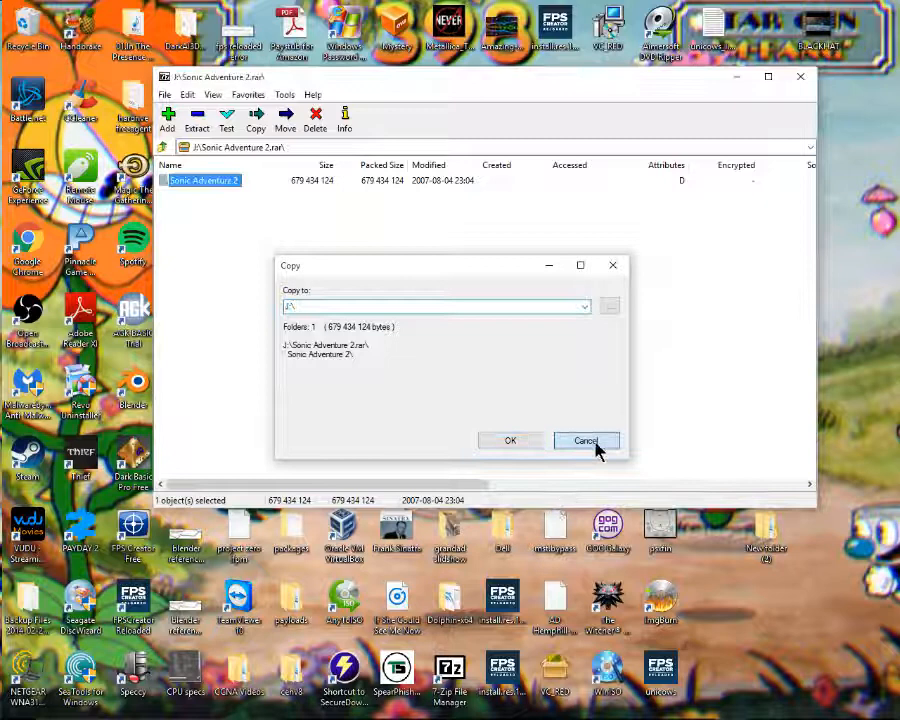
left_click(585, 441)
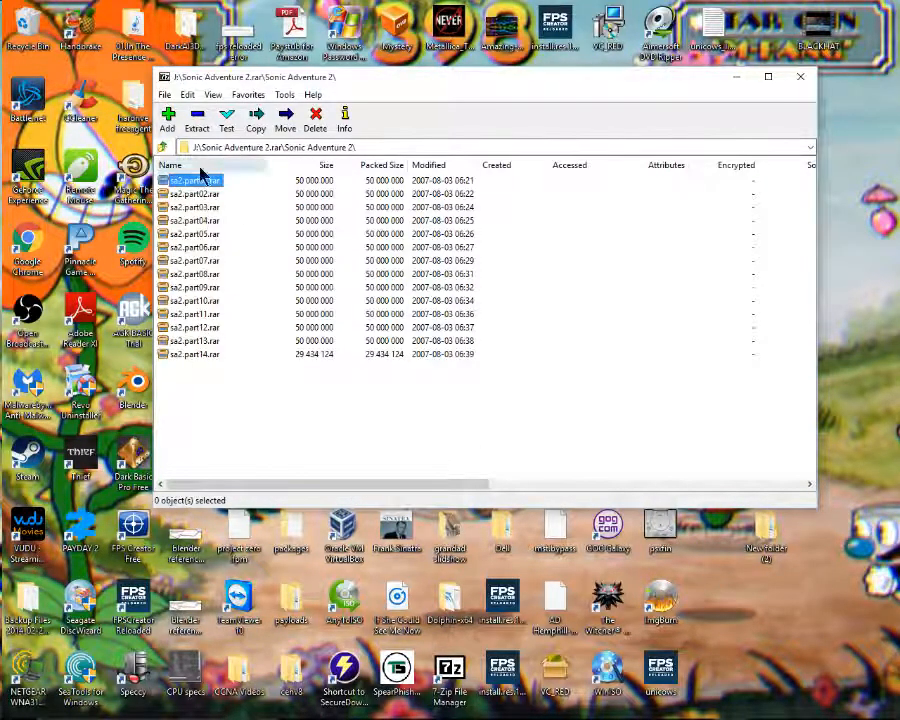
double_click(195, 180)
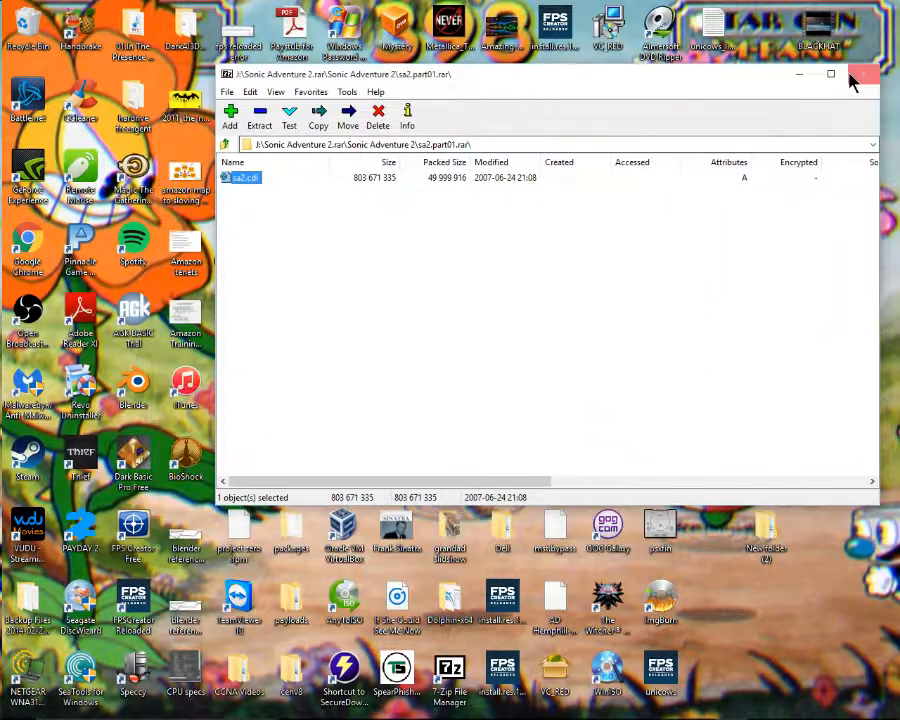
left_click(863, 74)
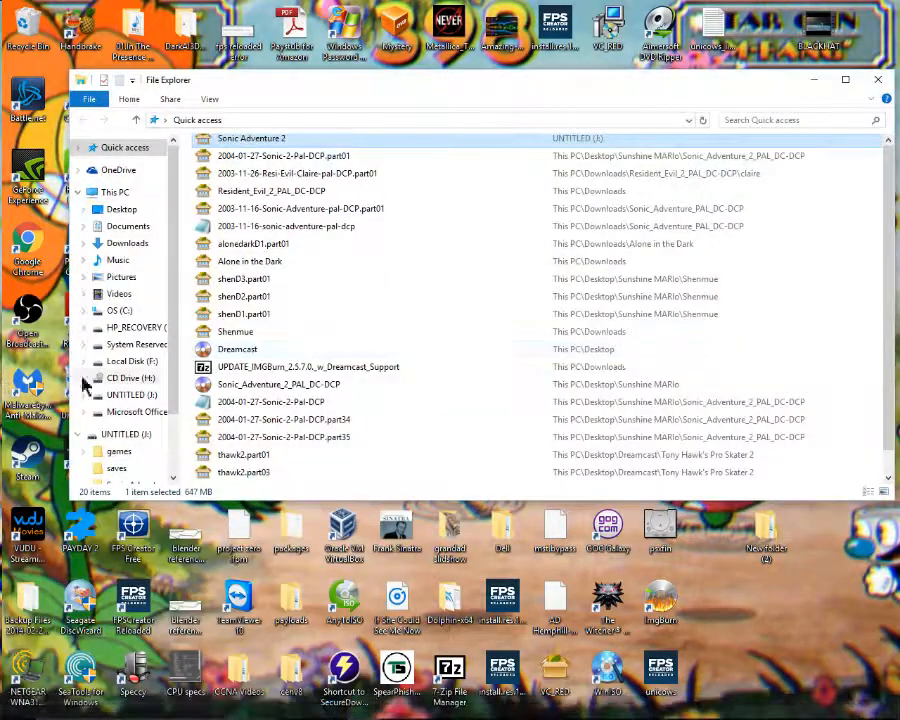
From Downloads, enter Sonic_Adventure_PAL_DC-DCP and open part01 in 7-Zip File Manager
left_click(127, 243)
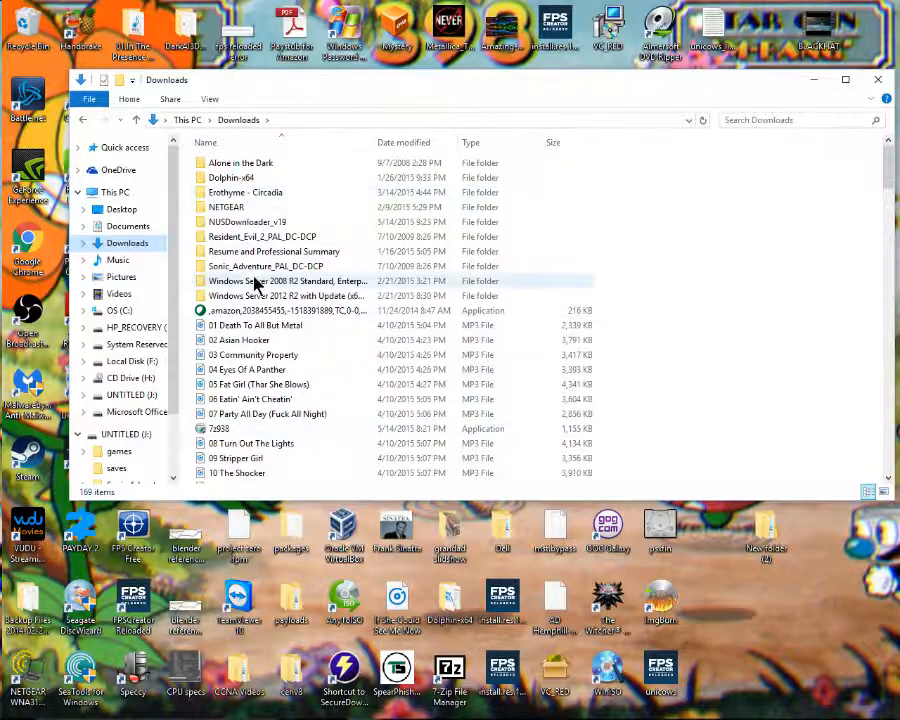
mouse_move(290, 384)
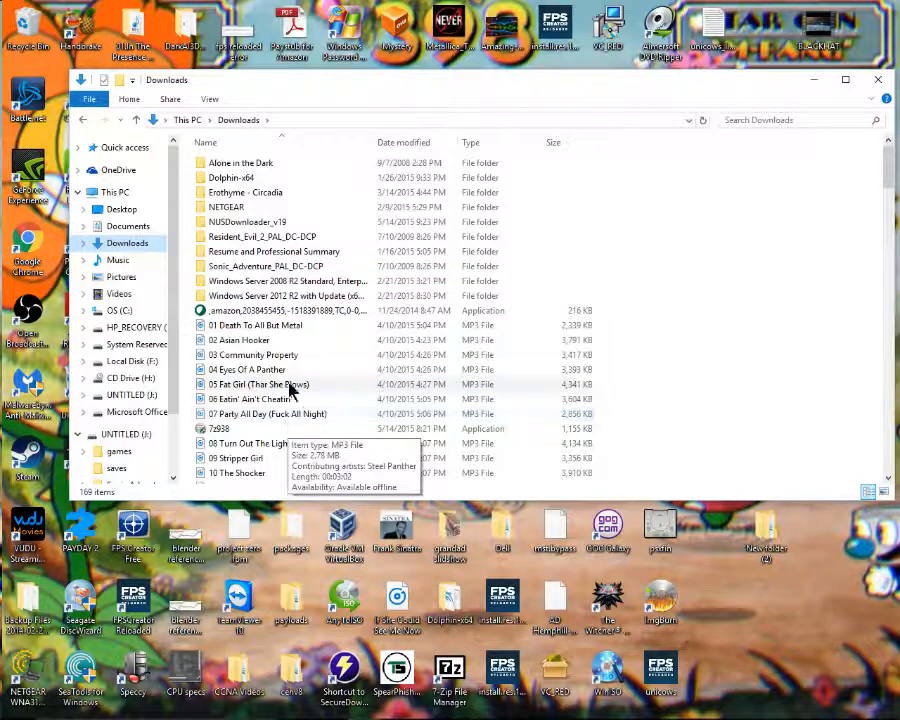
mouse_move(30, 175)
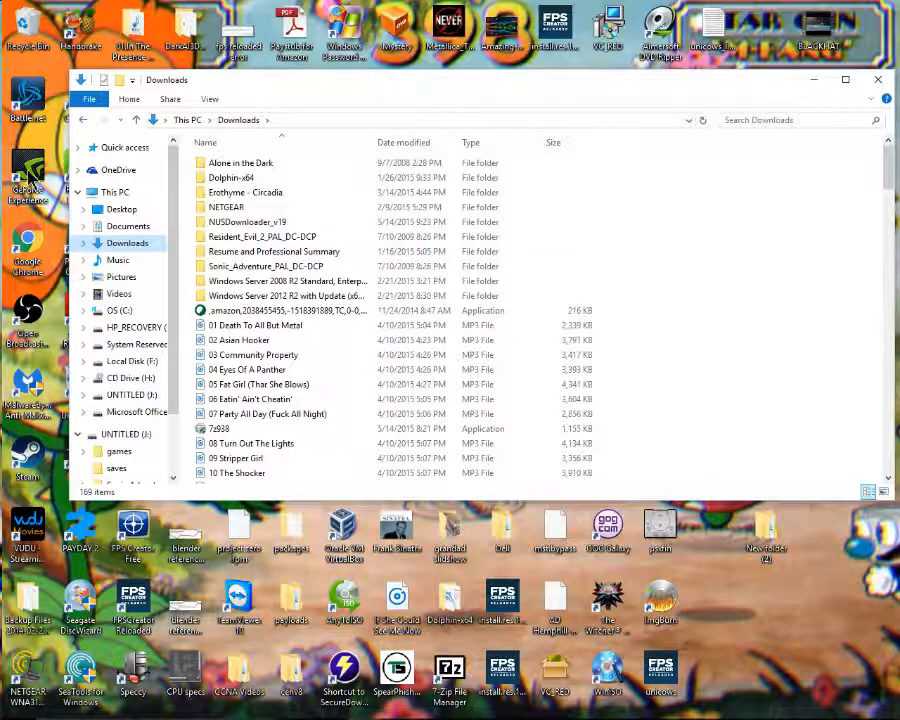
mouse_move(265, 266)
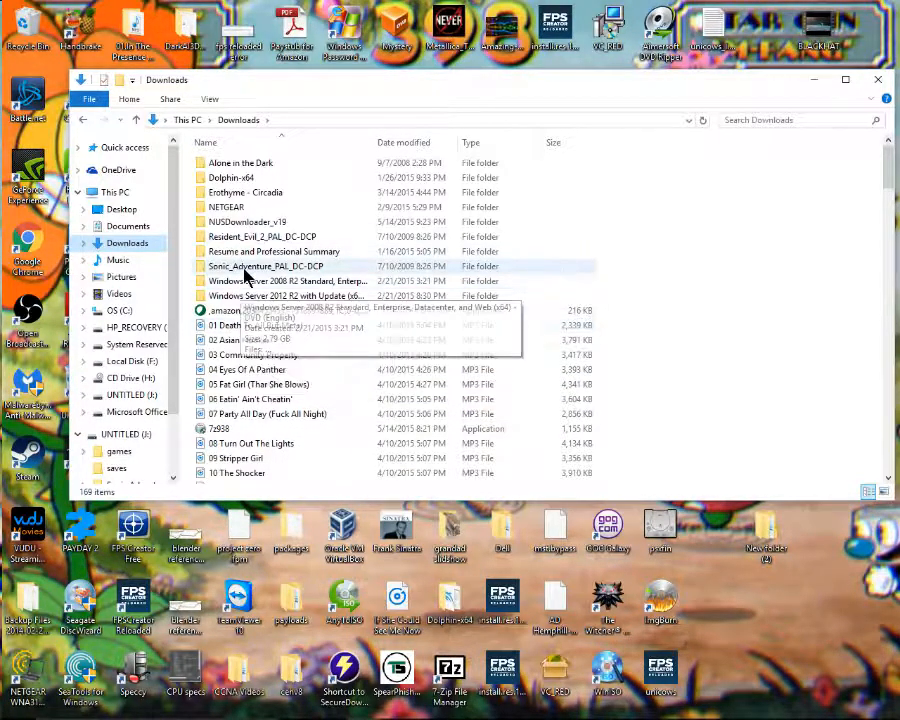
mouse_move(258, 272)
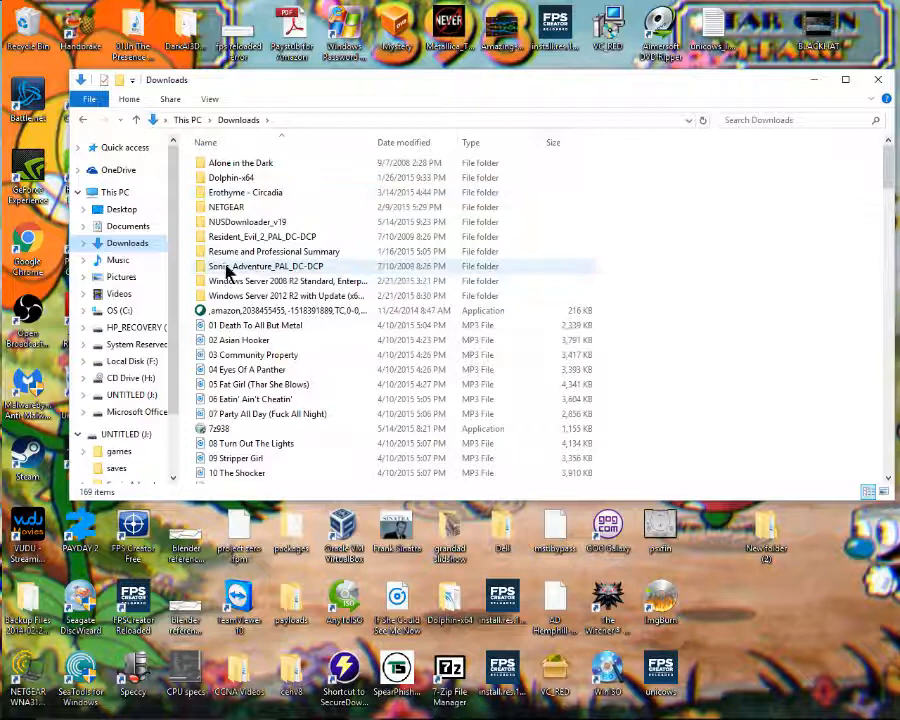
double_click(265, 266)
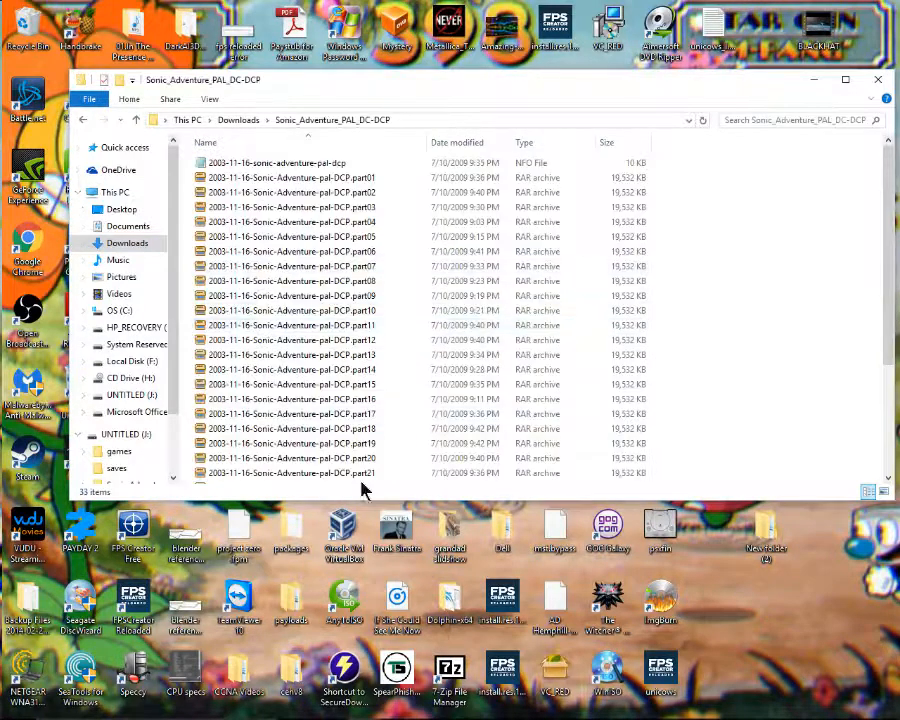
left_click(290, 177)
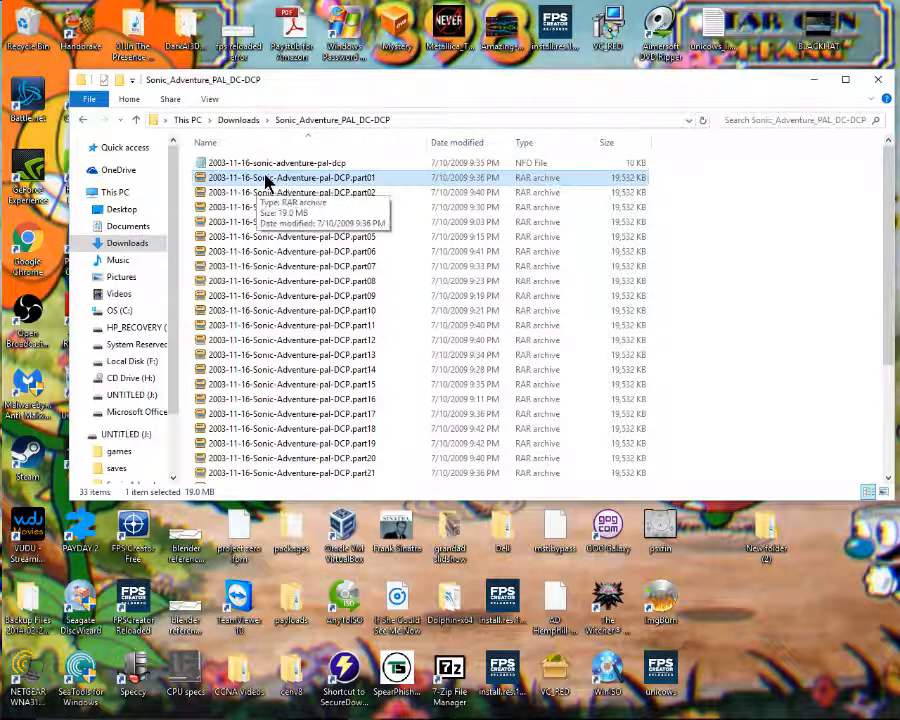
mouse_move(782, 678)
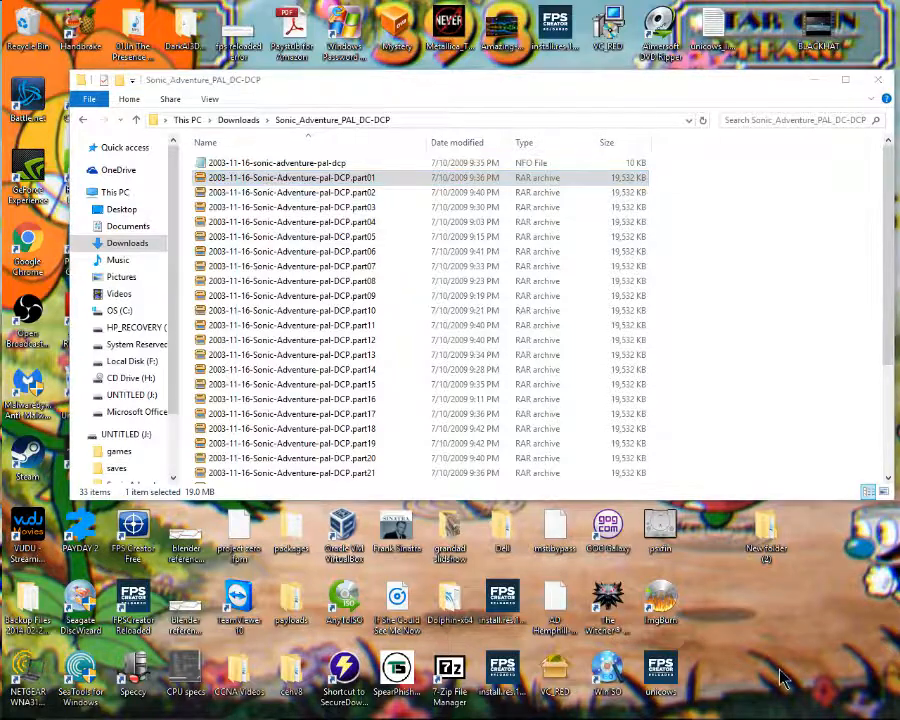
double_click(291, 177)
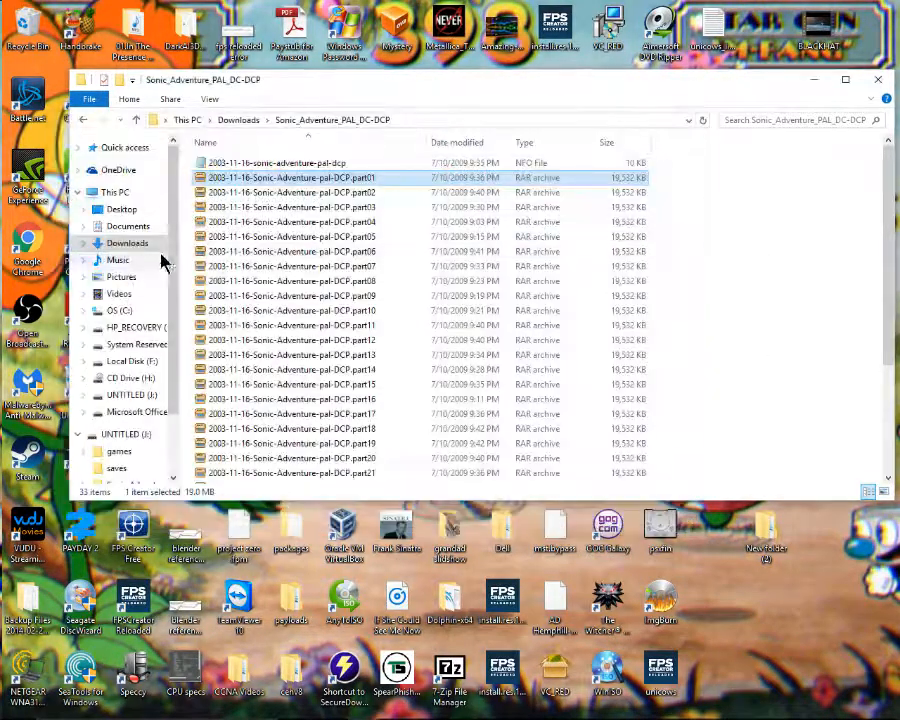
right_click(291, 178)
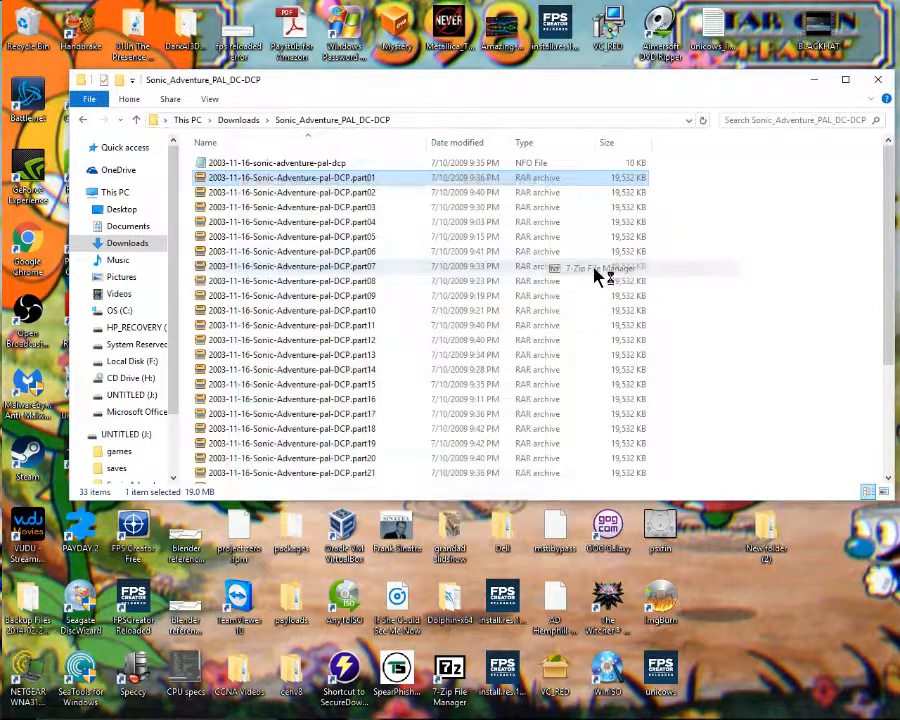
double_click(291, 177)
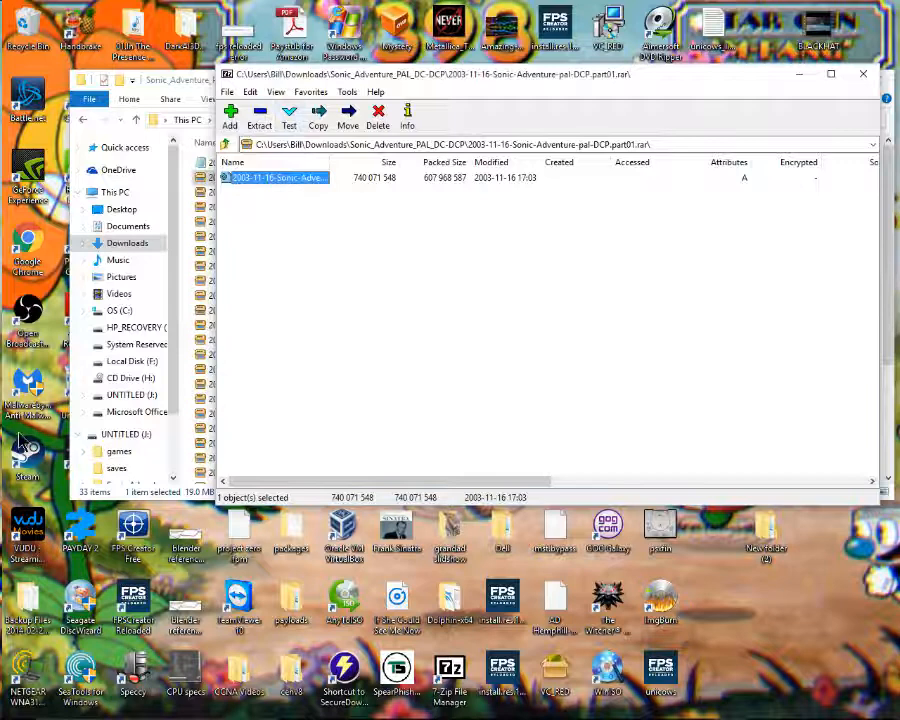
mouse_move(435, 225)
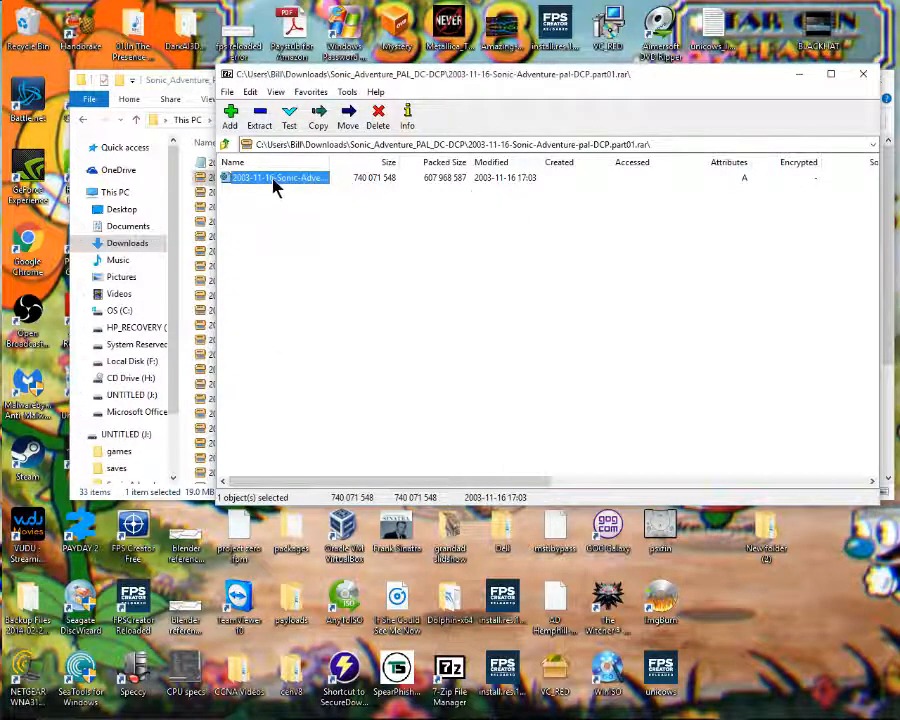
Review the Properties of the Sonic Adventure CDI image inside part01, then close them
right_click(275, 177)
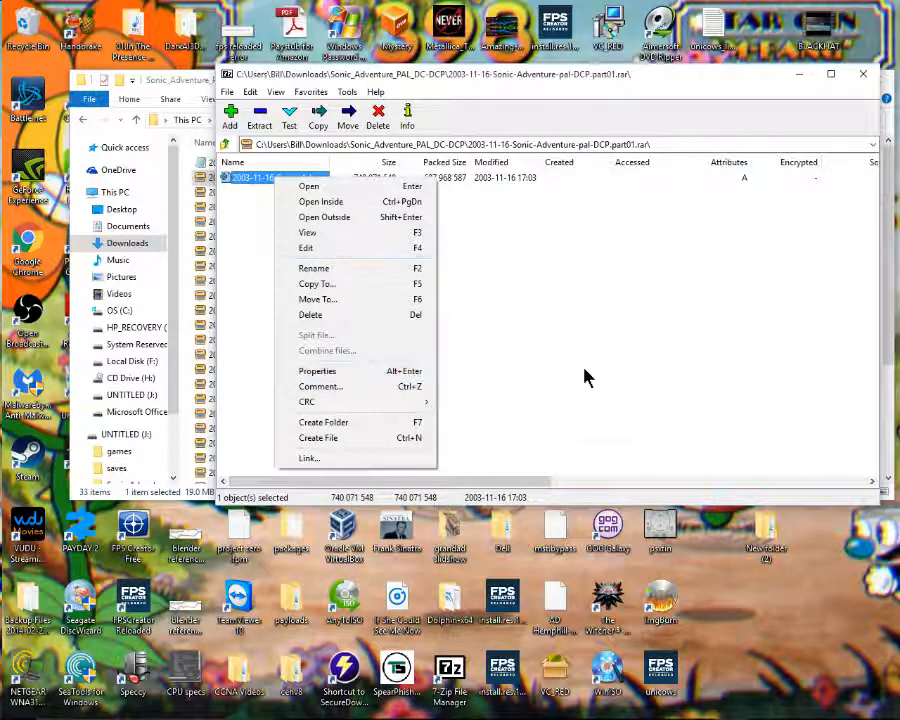
left_click(317, 371)
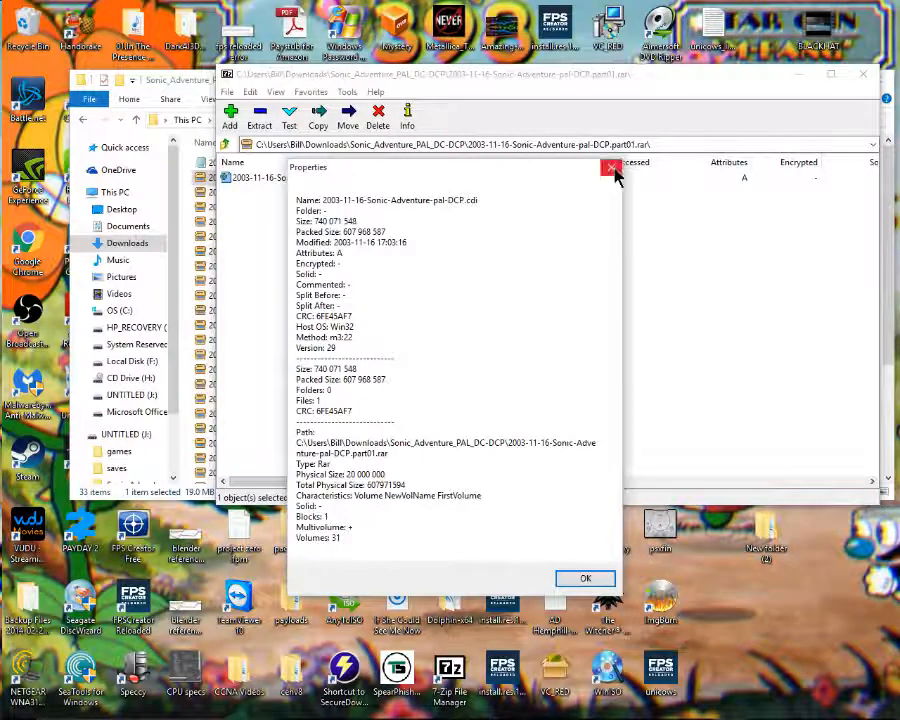
left_click(611, 167)
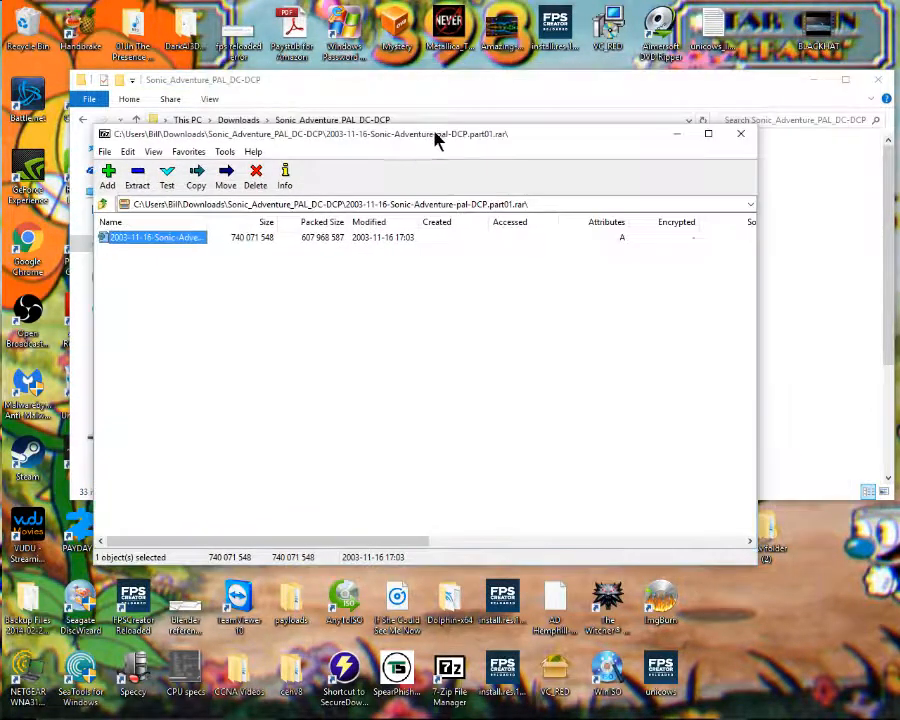
mouse_move(240, 250)
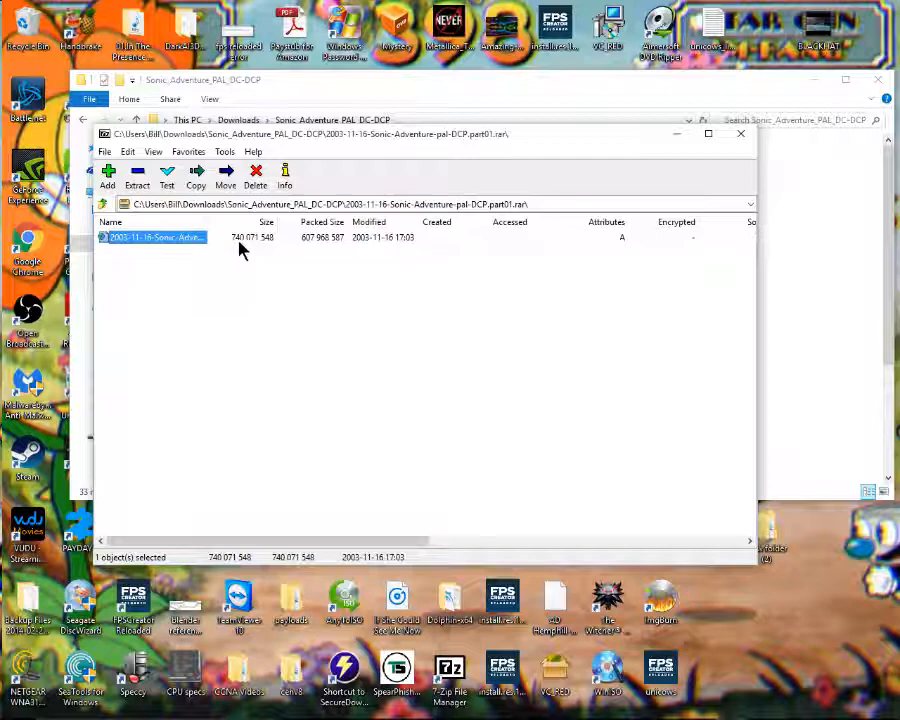
mouse_move(267, 318)
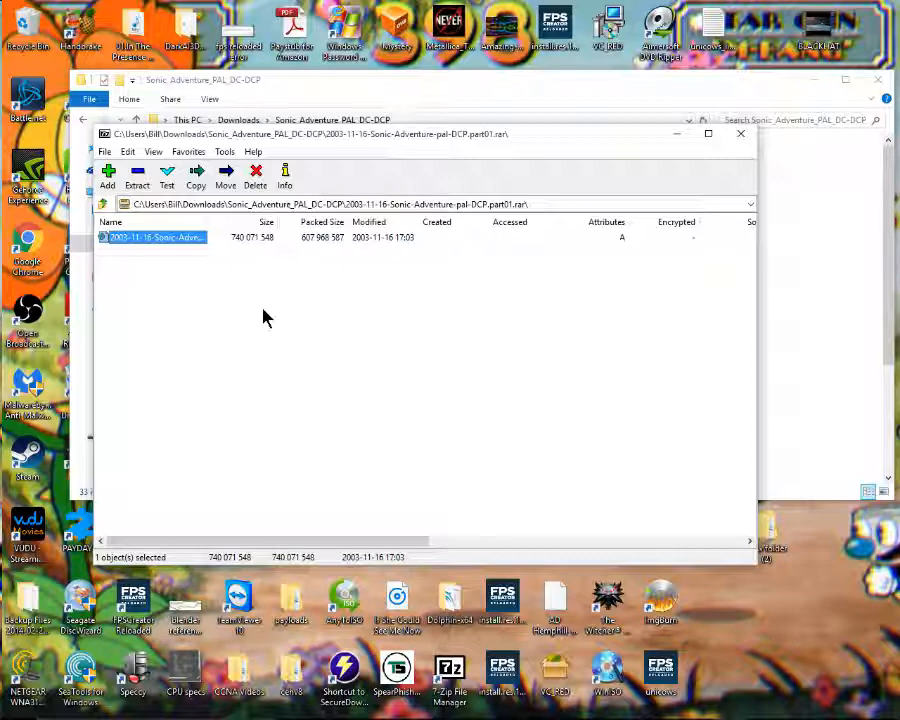
mouse_move(220, 252)
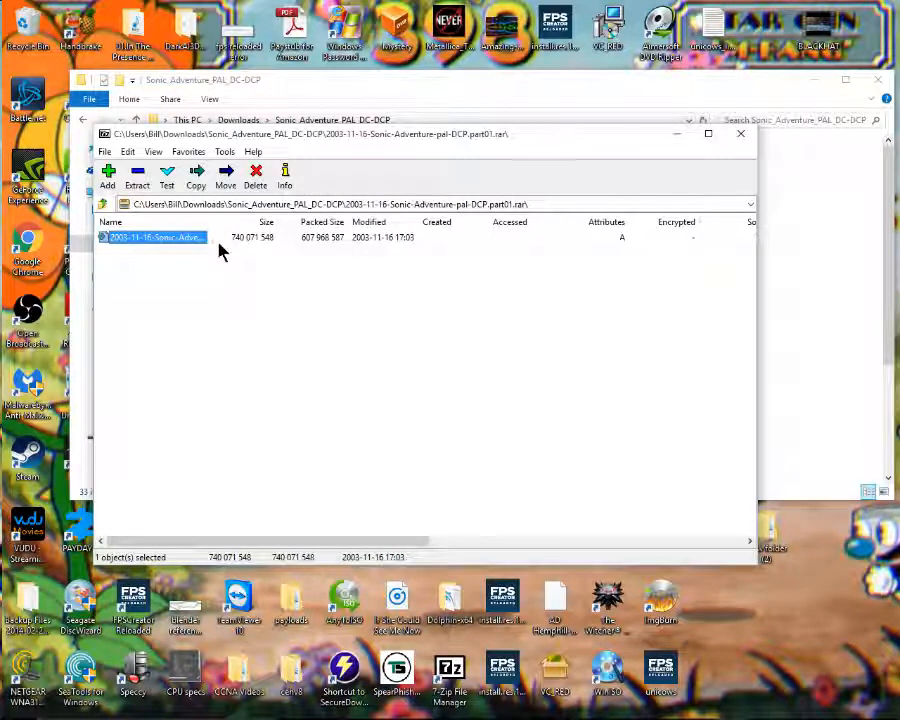
mouse_move(807, 108)
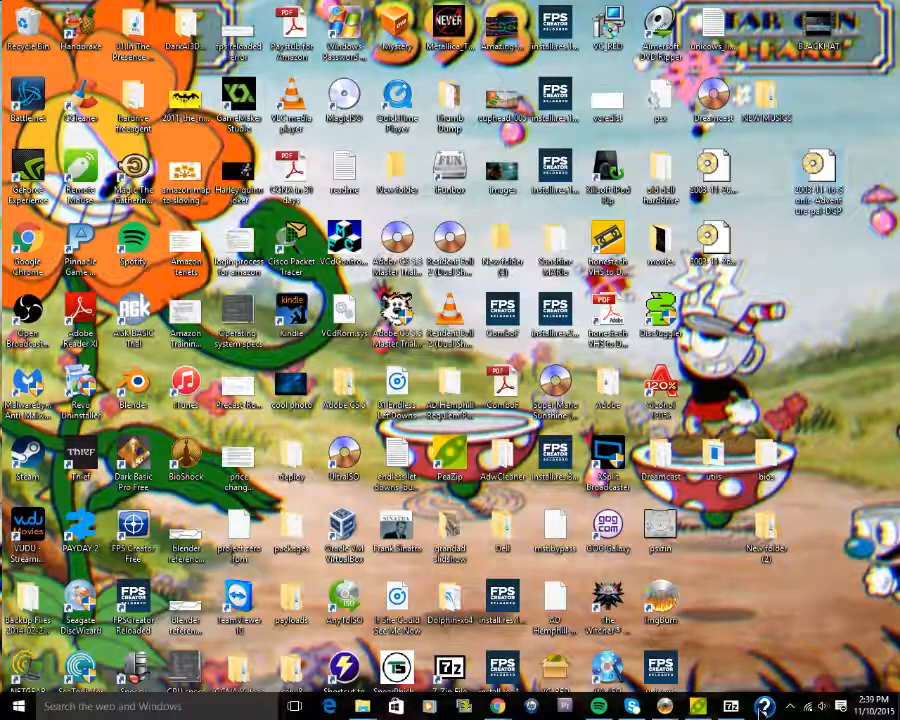
mouse_move(790, 250)
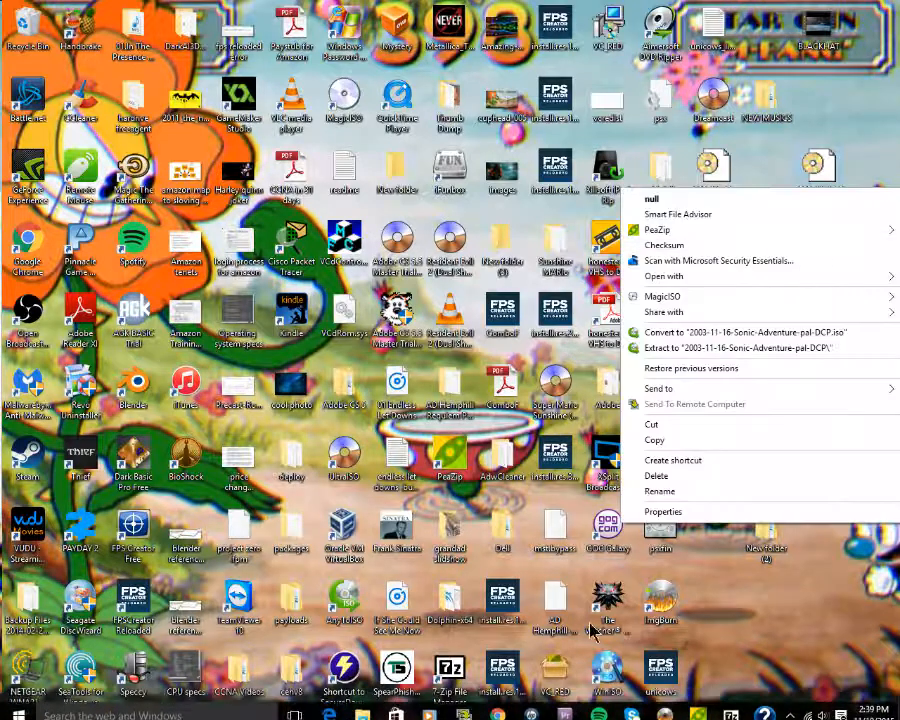
Launch ImgBurn and choose 'Write image file to disc' from the mode picker
left_click(663, 511)
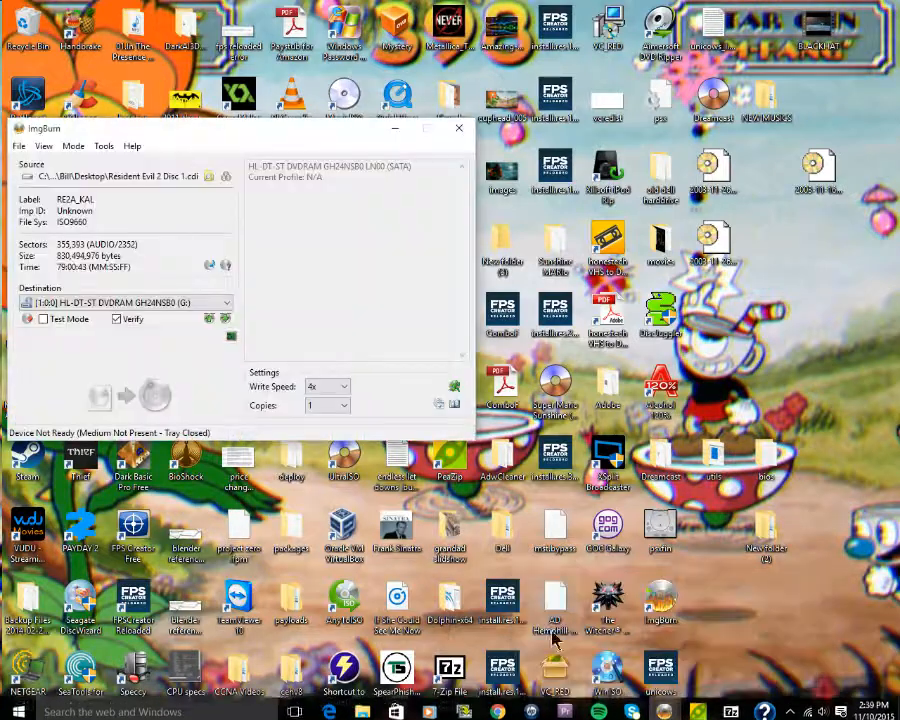
left_click(459, 128)
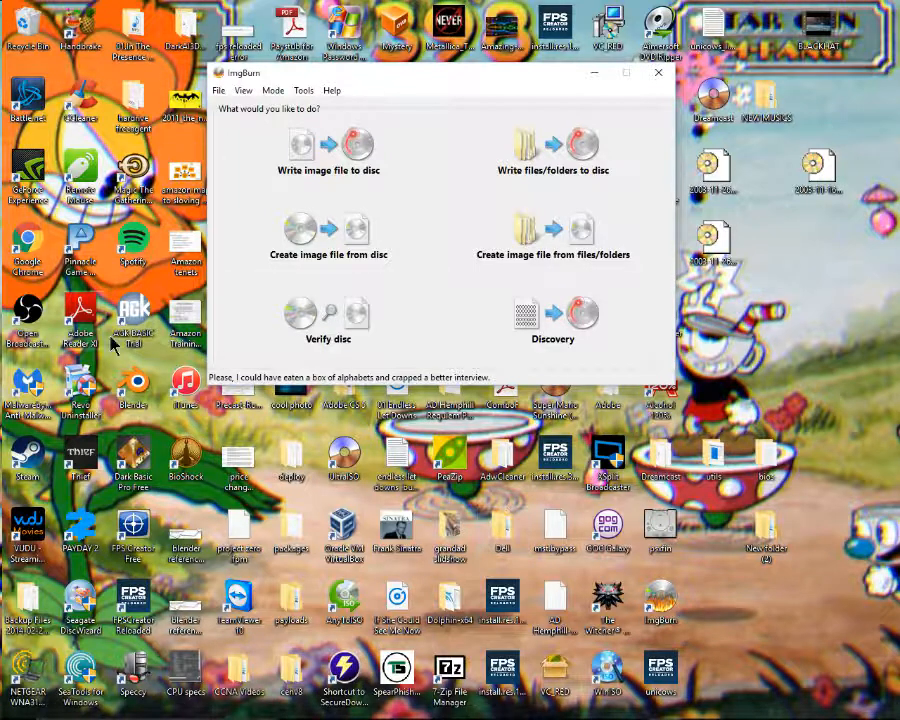
mouse_move(328, 150)
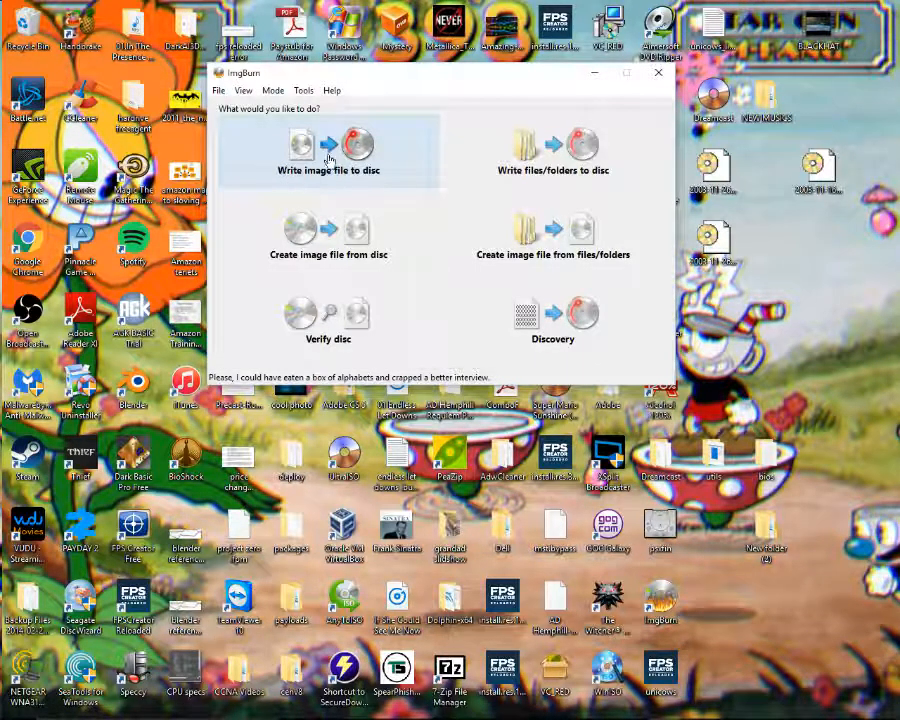
left_click(328, 150)
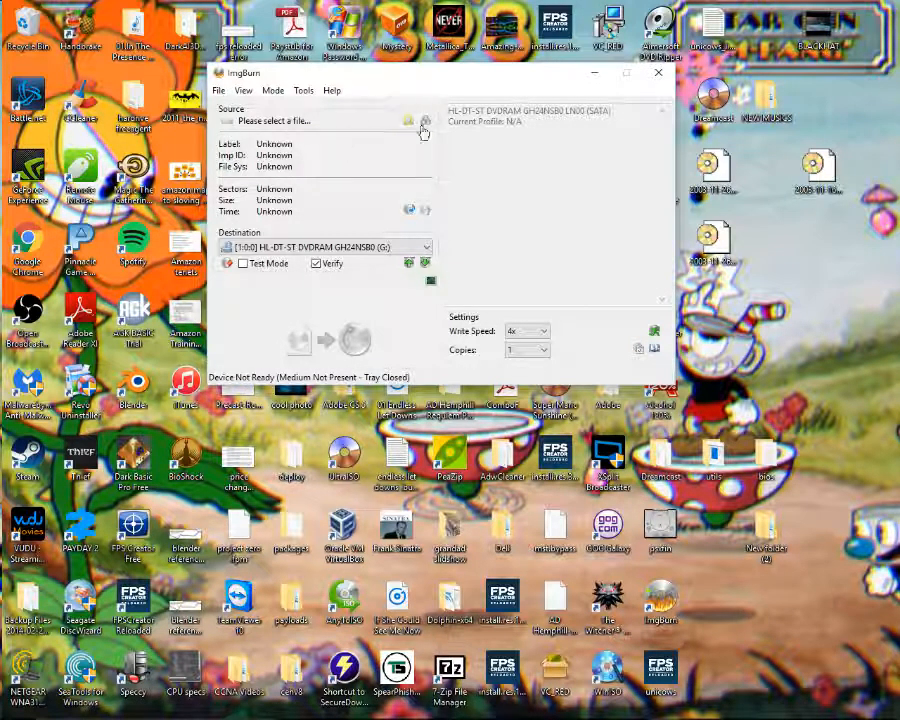
Load 2003-11-16-Sonic-Adventure-pal-DCP.cdi from the Desktop as the source image
left_click(424, 120)
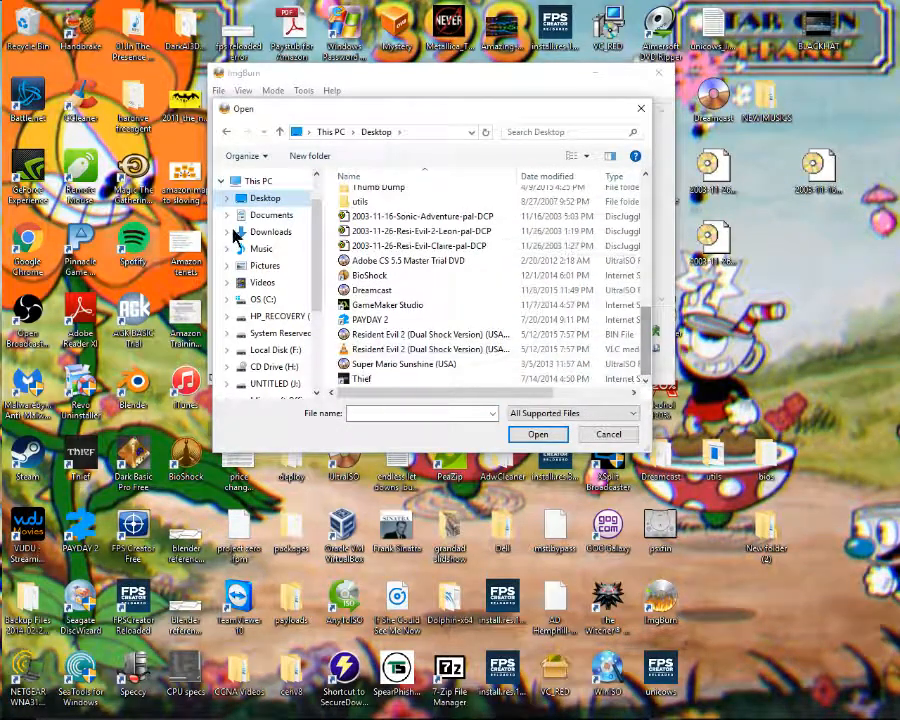
left_click(422, 216)
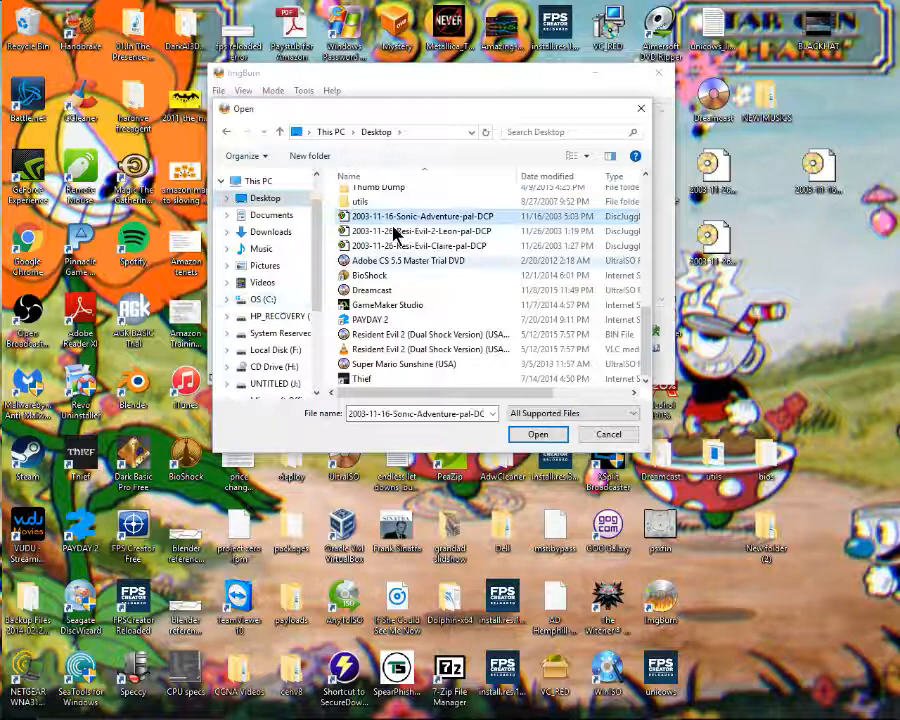
left_click(538, 433)
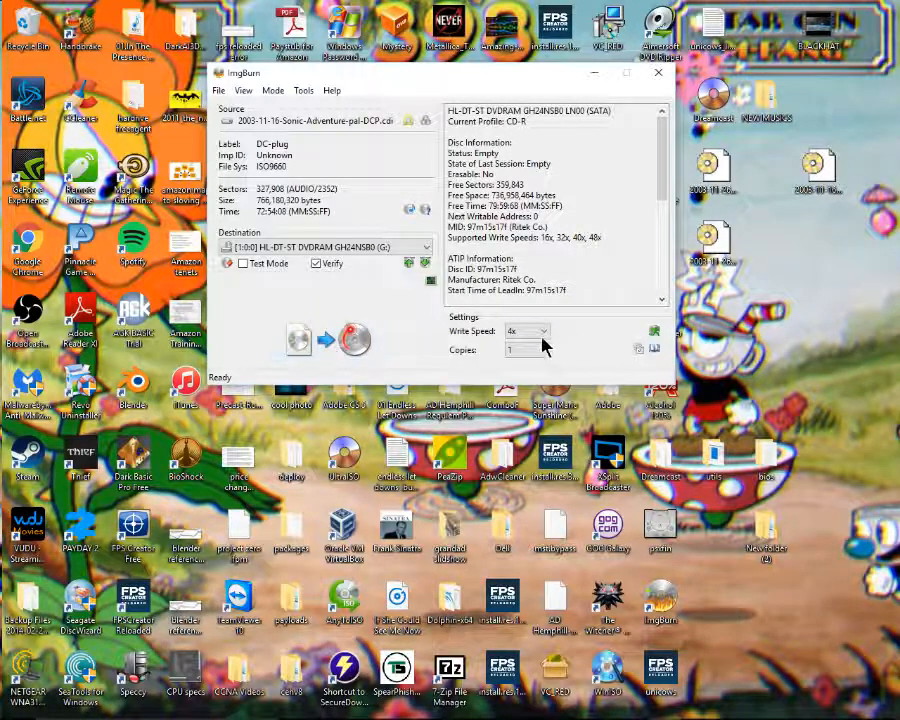
left_click(540, 331)
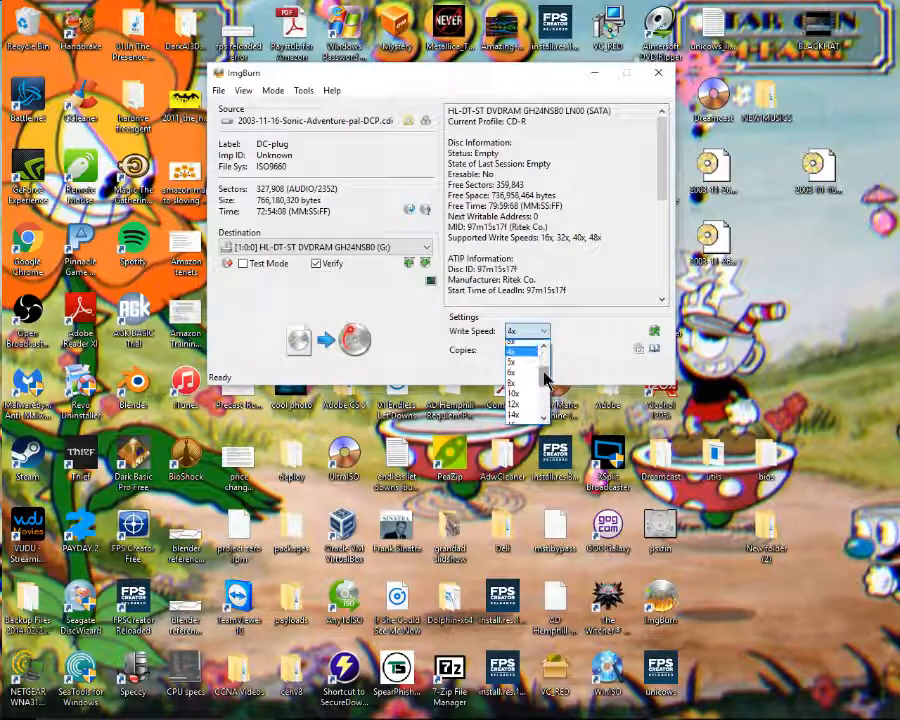
scroll("down", 3)
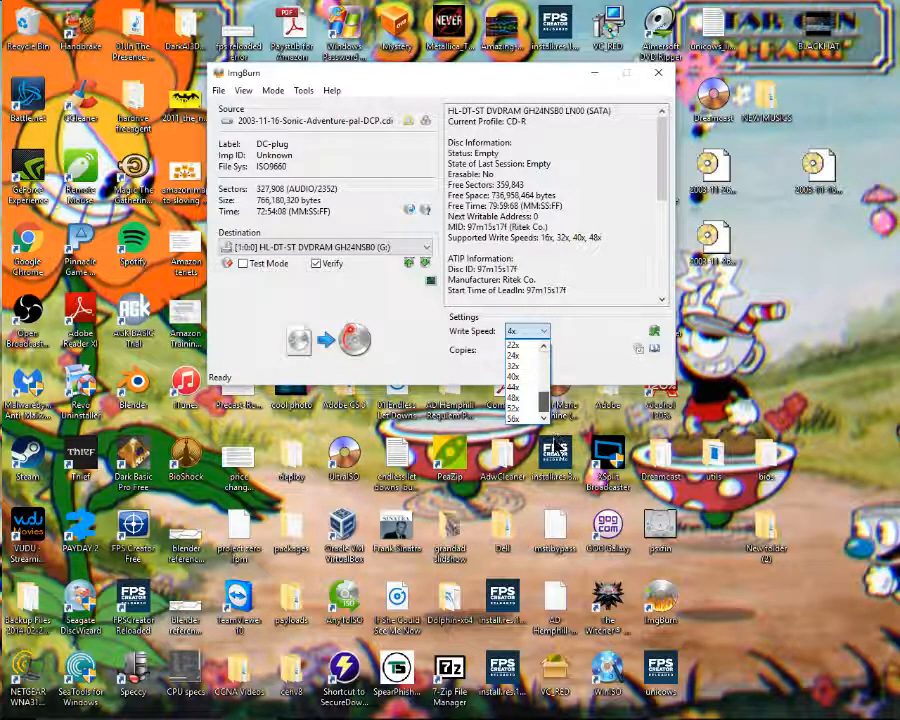
scroll("down", 3)
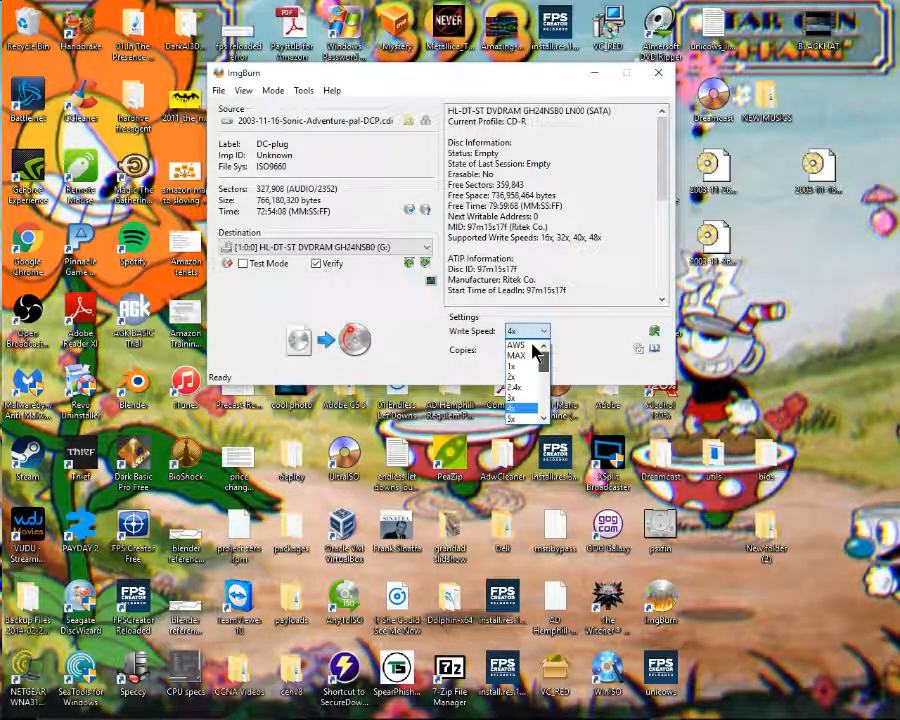
mouse_move(520, 420)
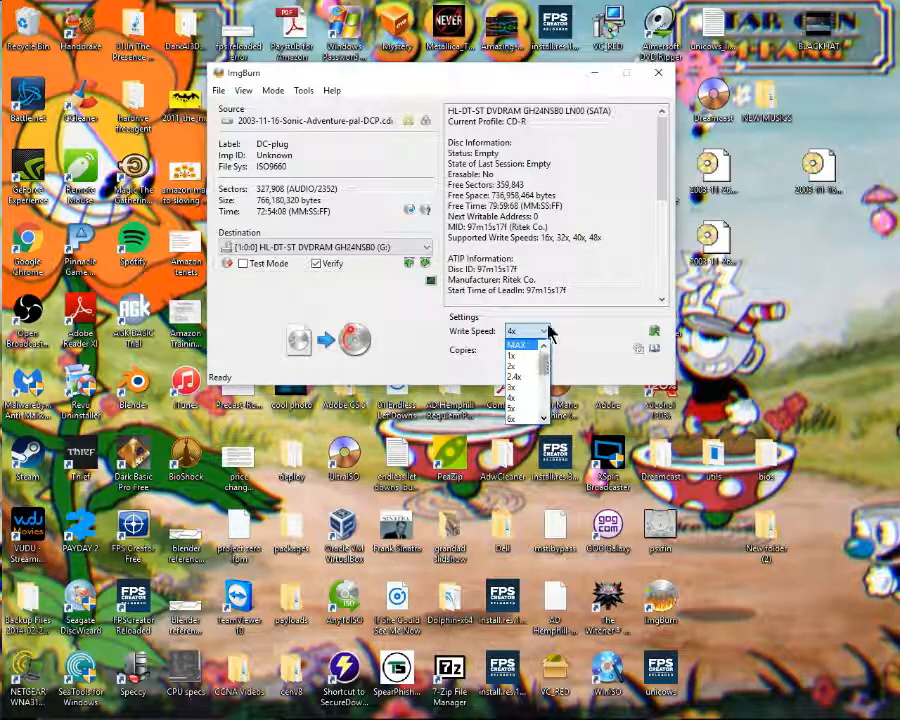
left_click(512, 331)
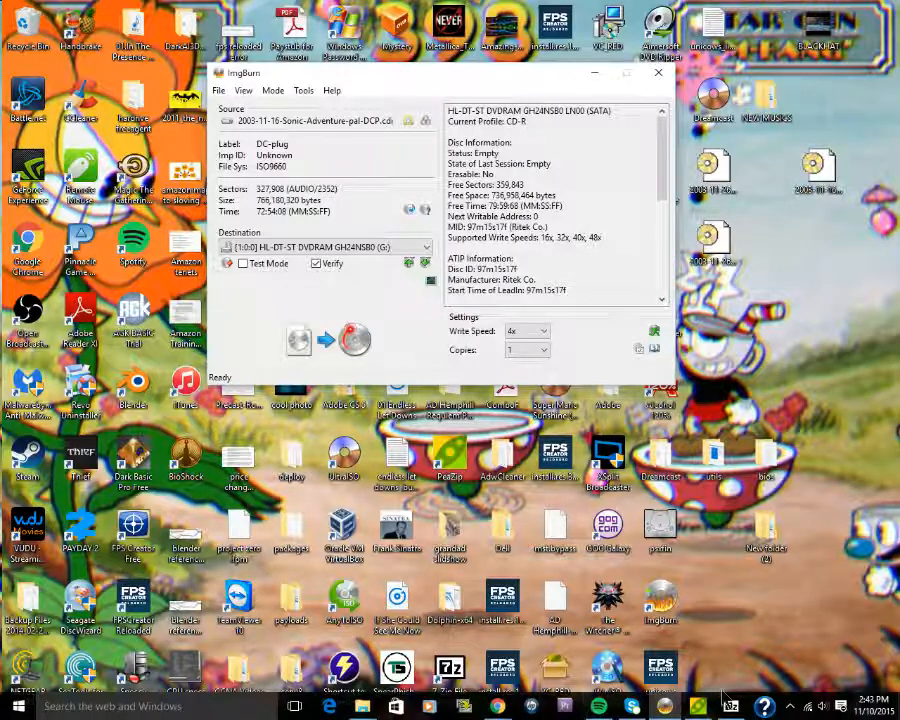
mouse_move(497, 706)
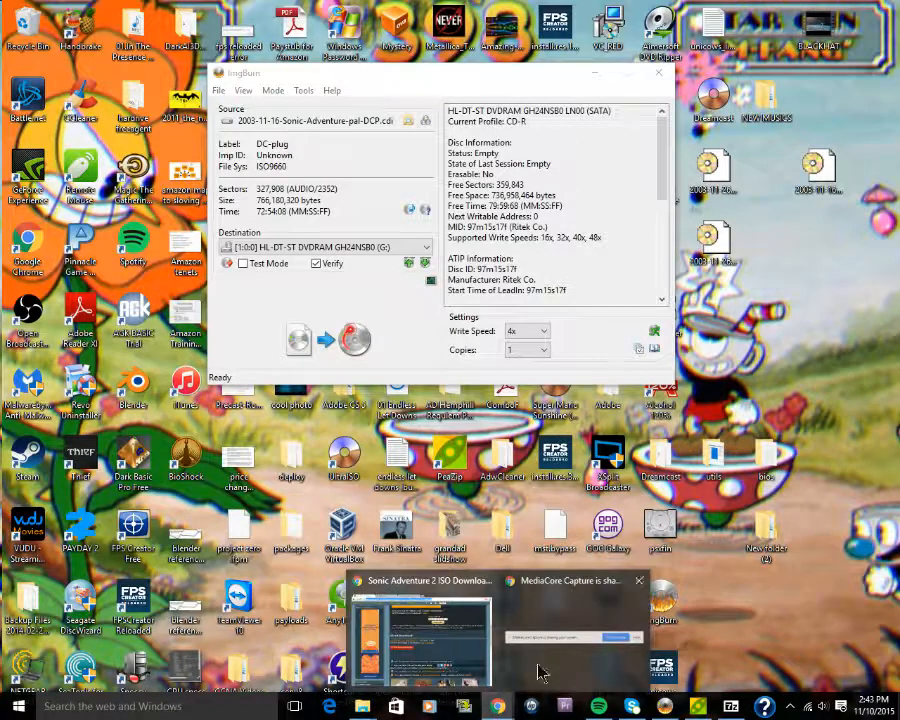